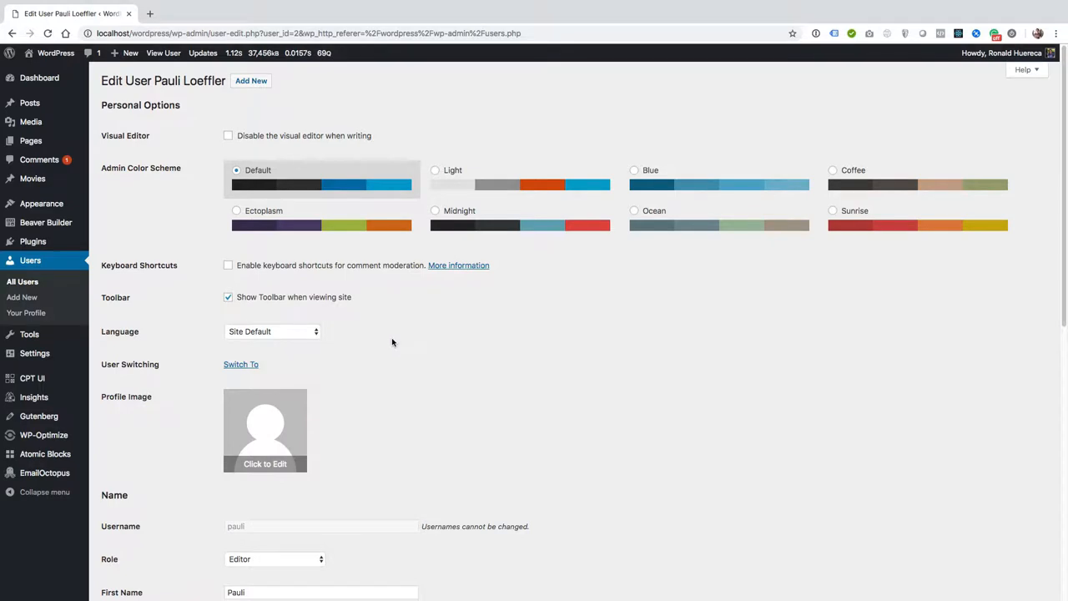
mouse_move(361, 364)
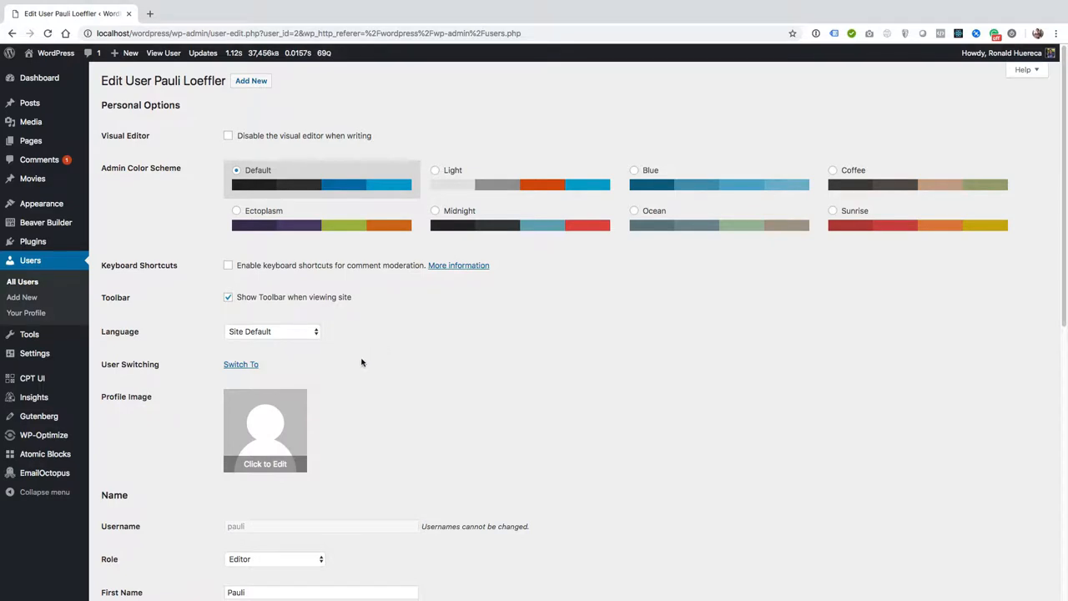
Set the sunlit-field photo of a woman as the Editor user's profile image
scroll("down", 3)
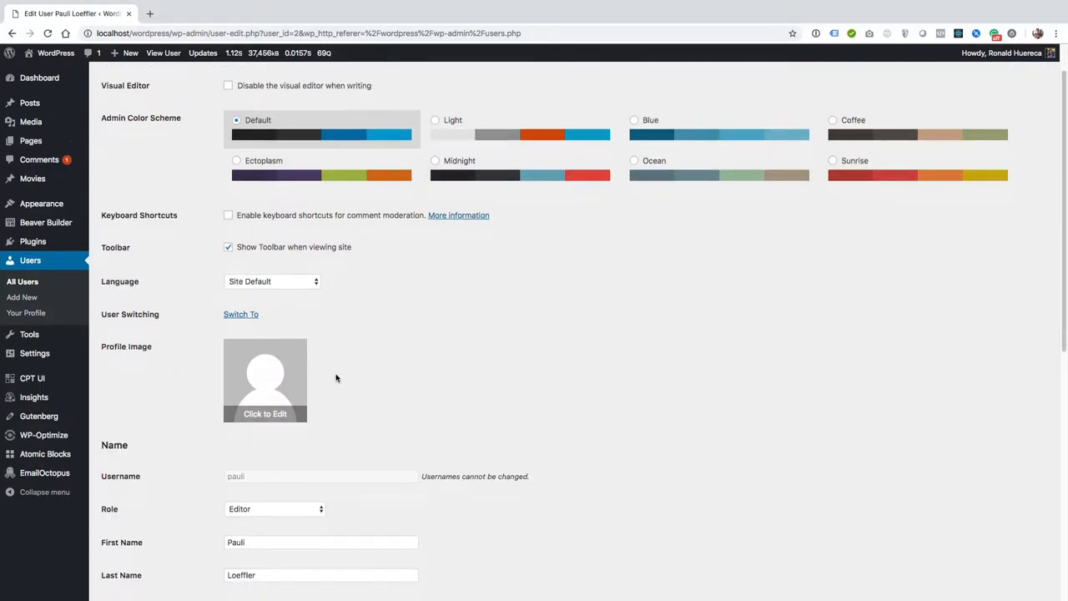
scroll("down", 3)
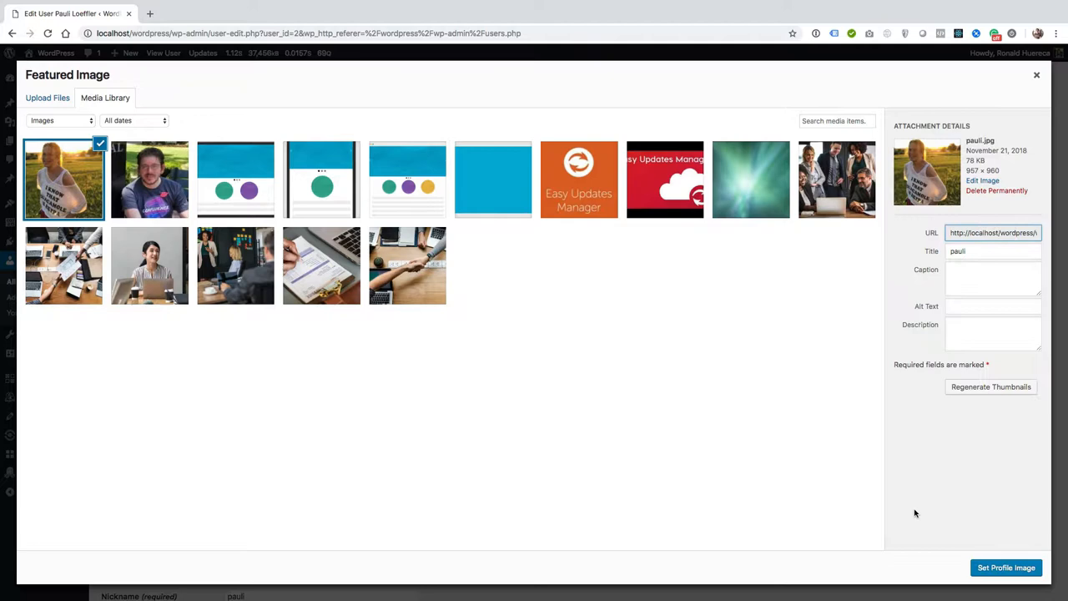
left_click(1005, 567)
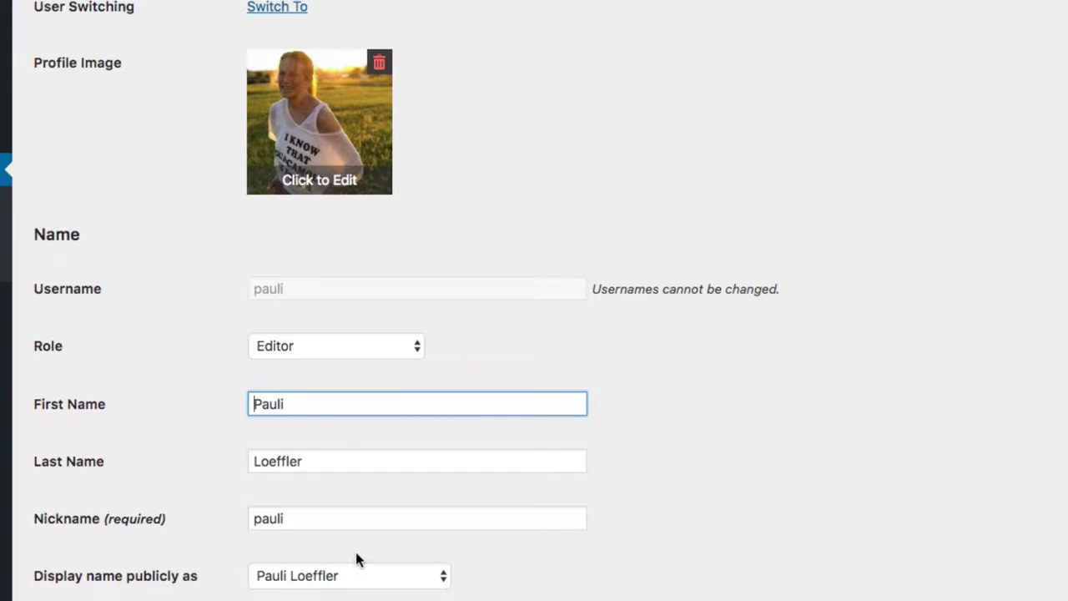
scroll("down", 3)
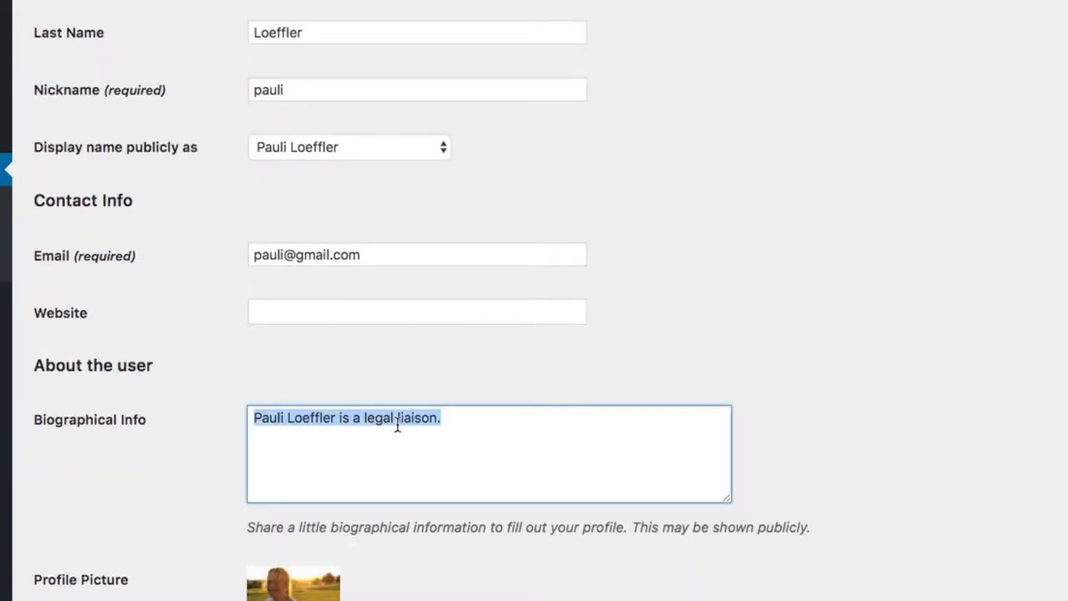
double_click(417, 418)
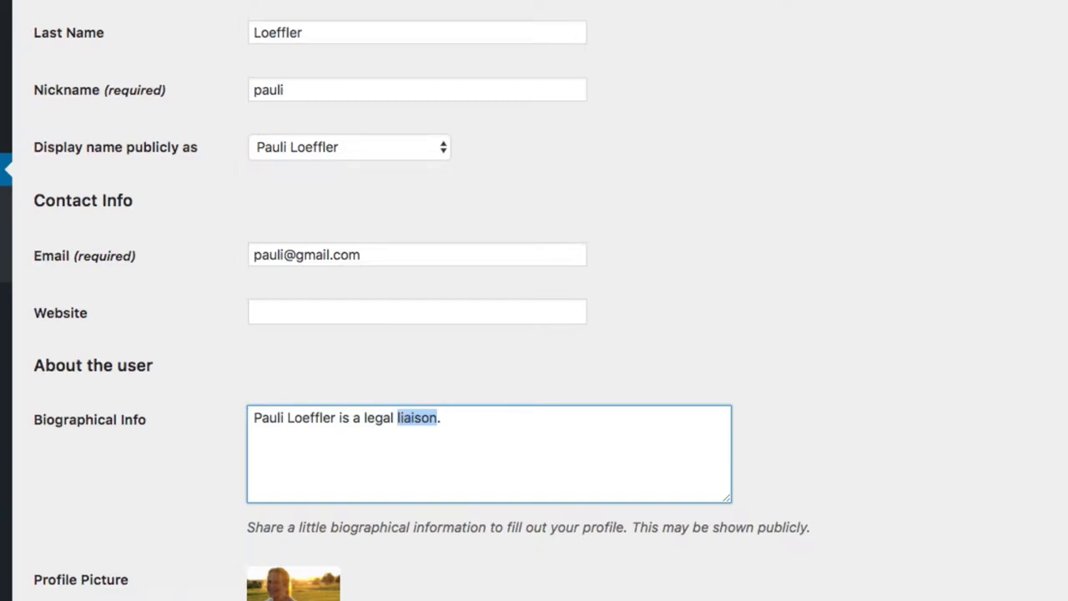
scroll("down", 3)
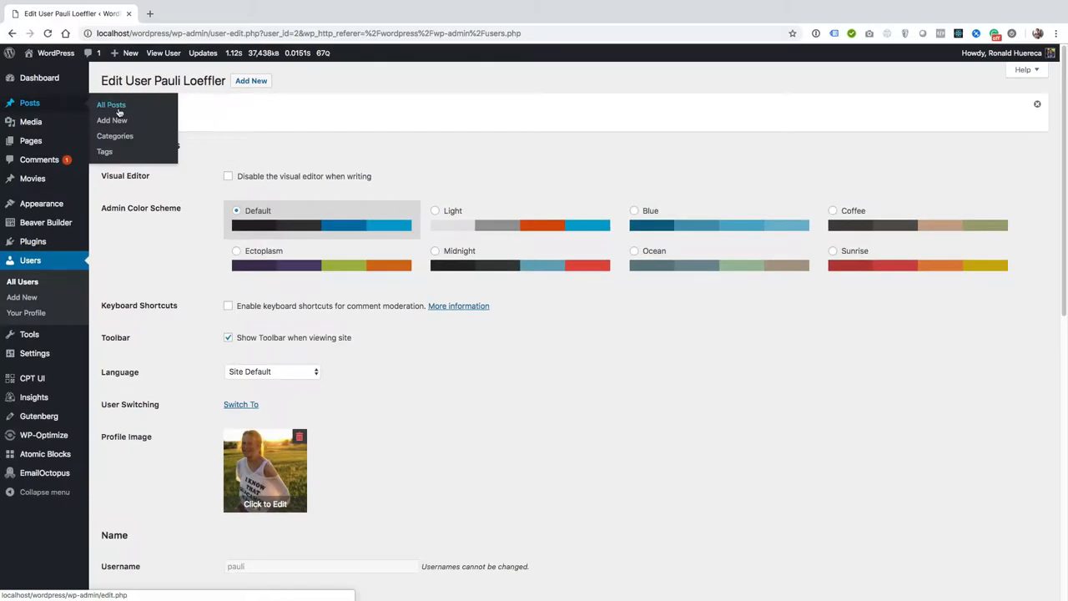
Open the Helpful Legal Tips post for editing
left_click(110, 104)
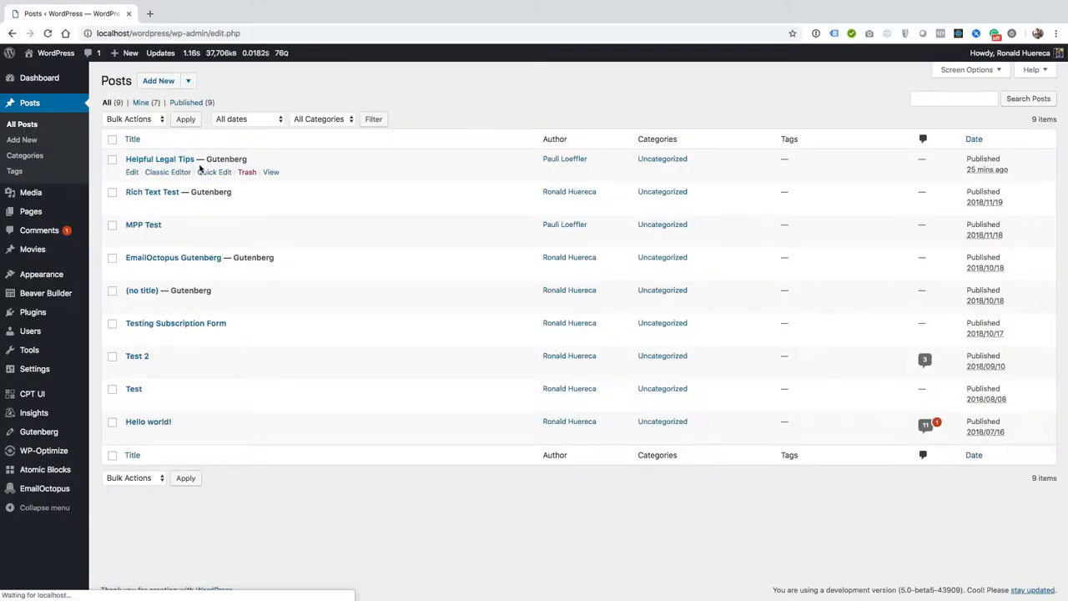
left_click(131, 172)
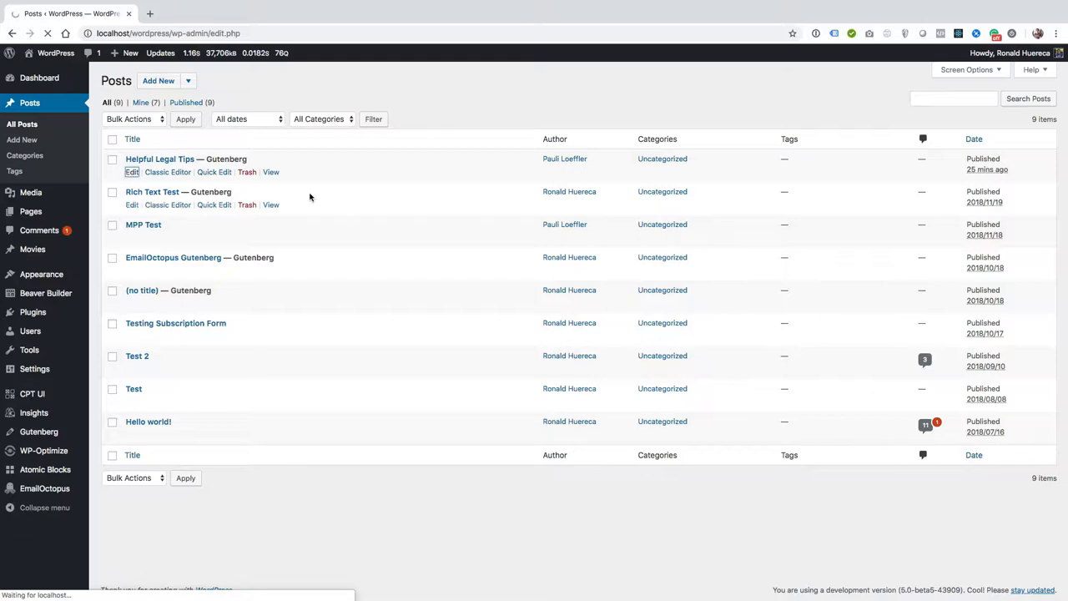
left_click(131, 172)
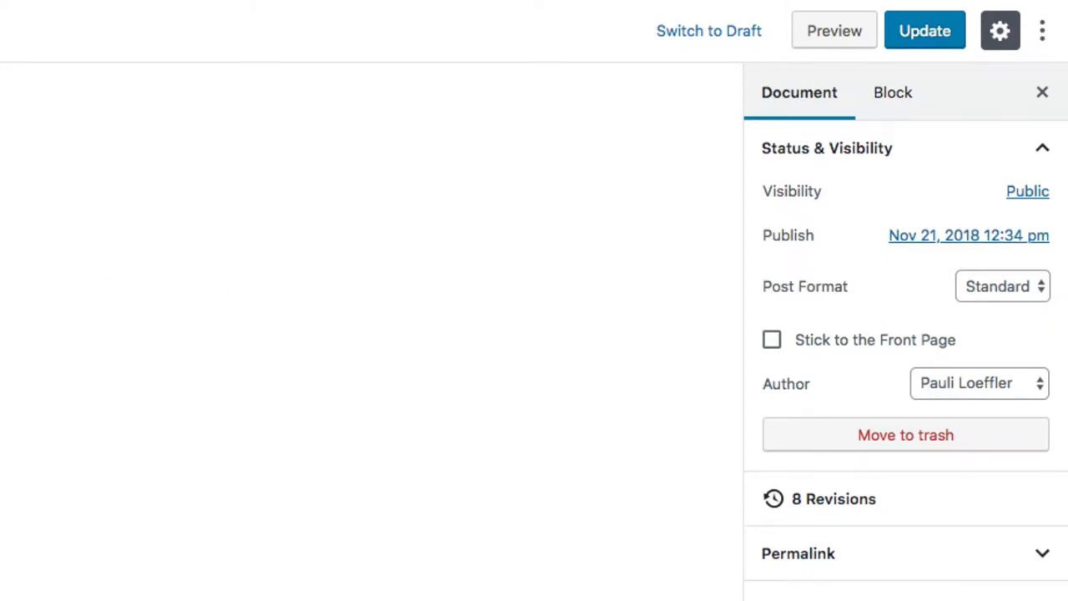
Add a User Profile block featuring the Editor user, the legal liaison
left_click(103, 76)
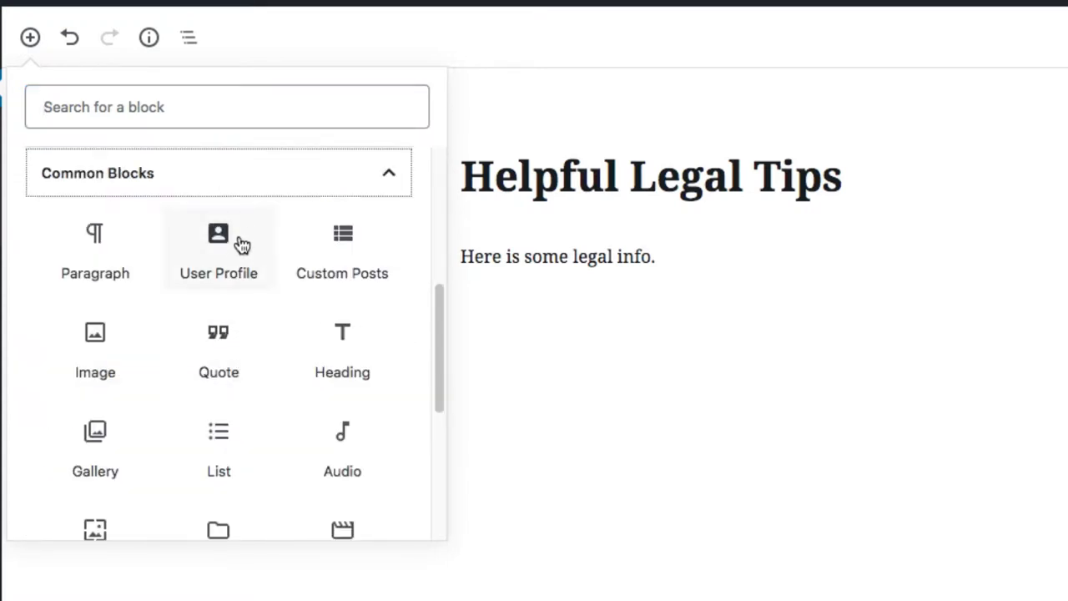
left_click(218, 242)
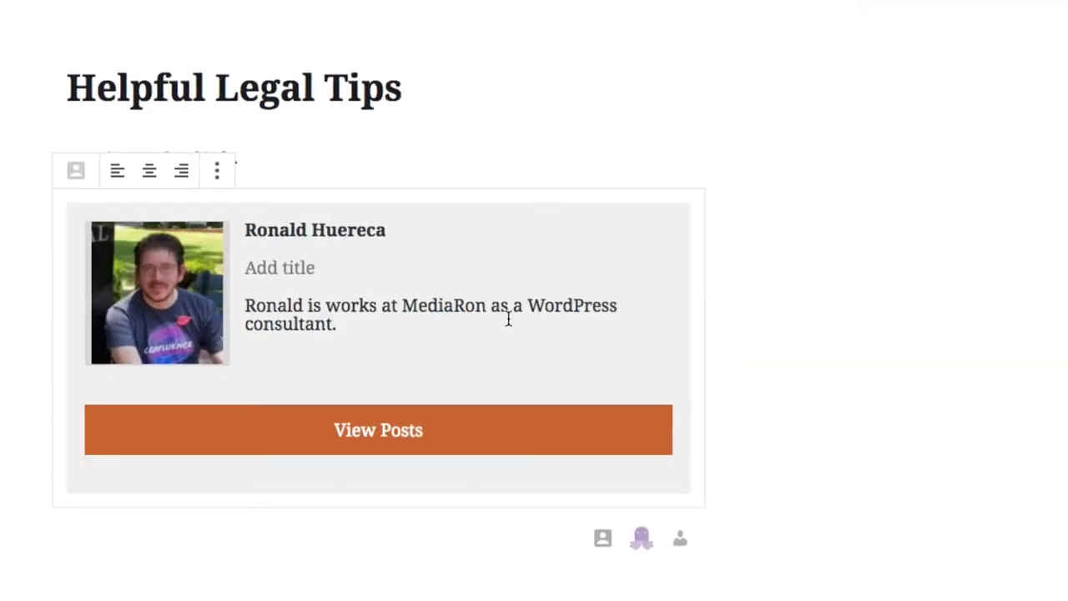
left_click(951, 134)
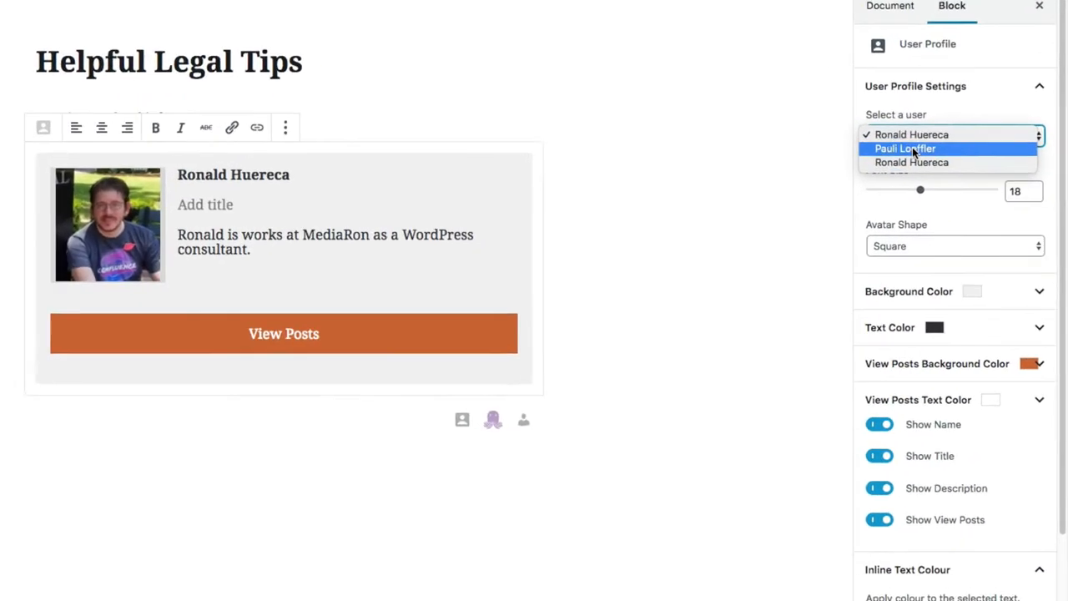
left_click(905, 149)
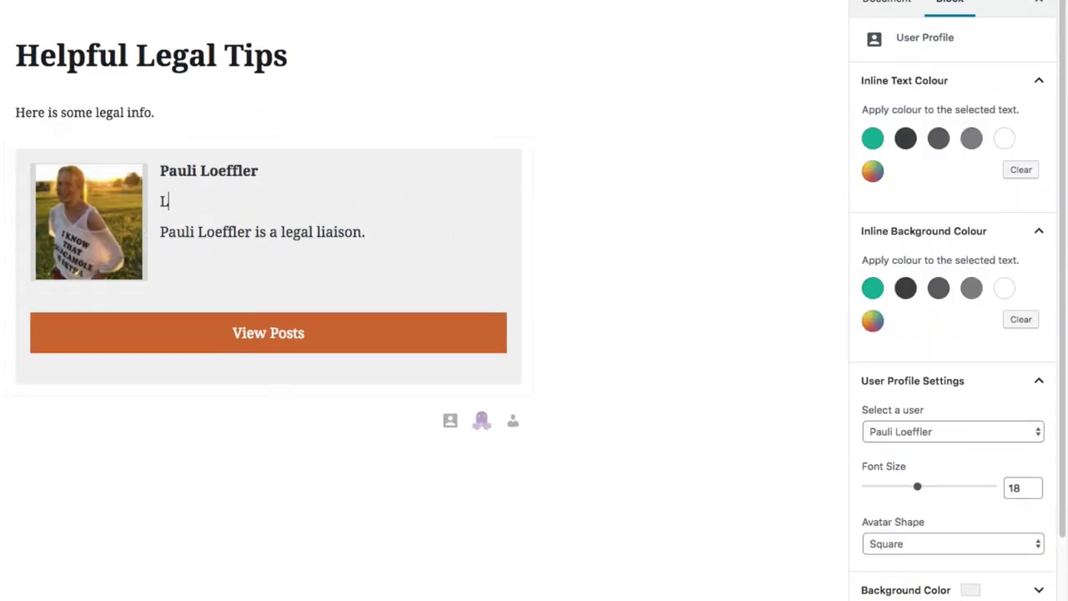
Title the profile 'Legal Liaison', set font size 22, round avatar, and hide View Posts
type("egal liaison")
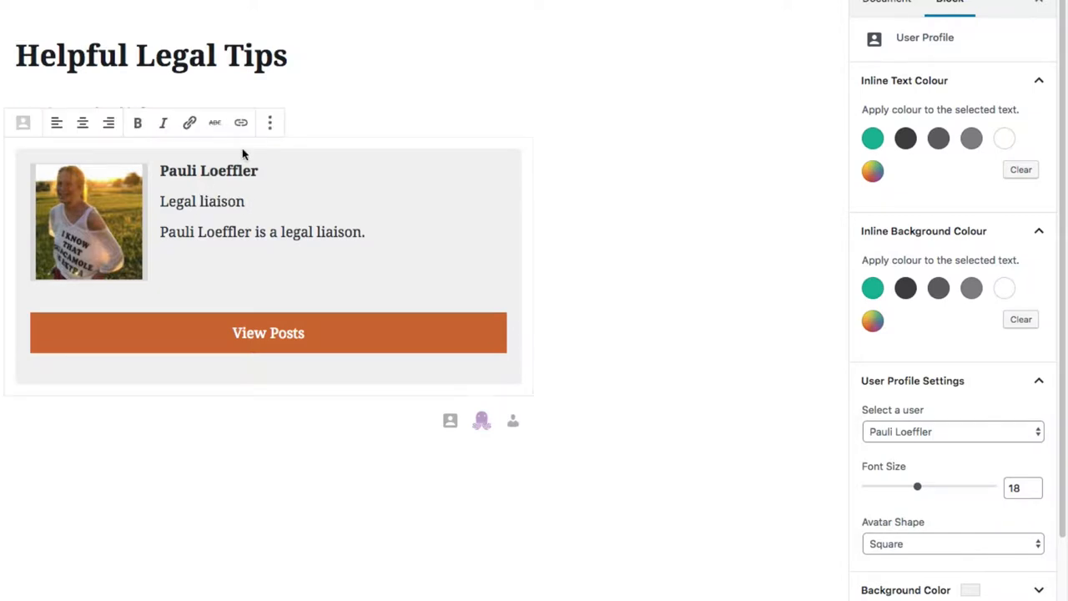
mouse_move(215, 196)
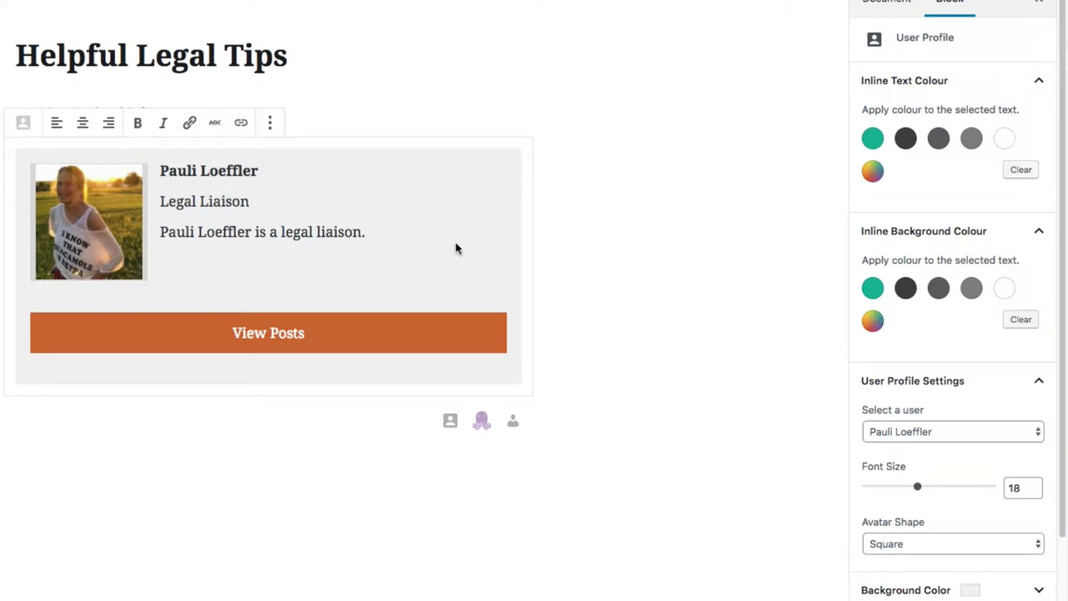
mouse_move(930, 411)
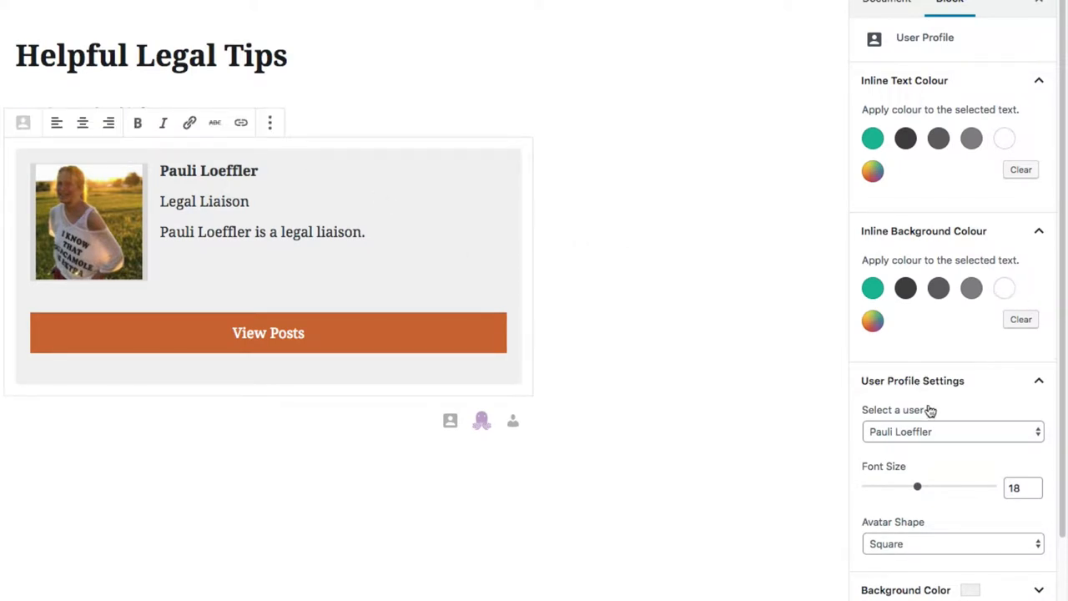
scroll("down", 3)
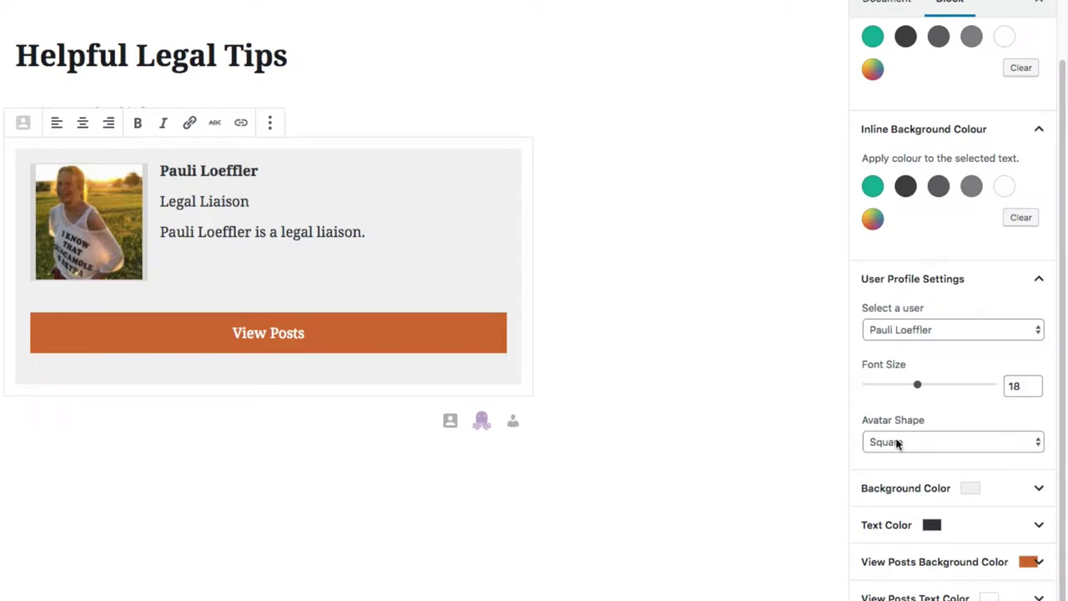
left_click(953, 330)
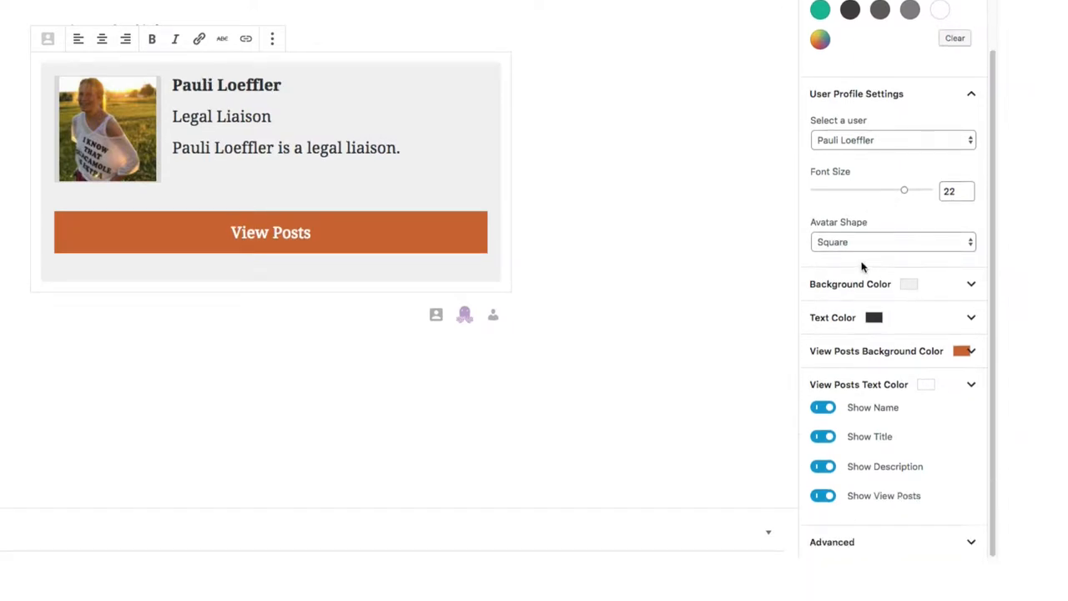
left_click(893, 241)
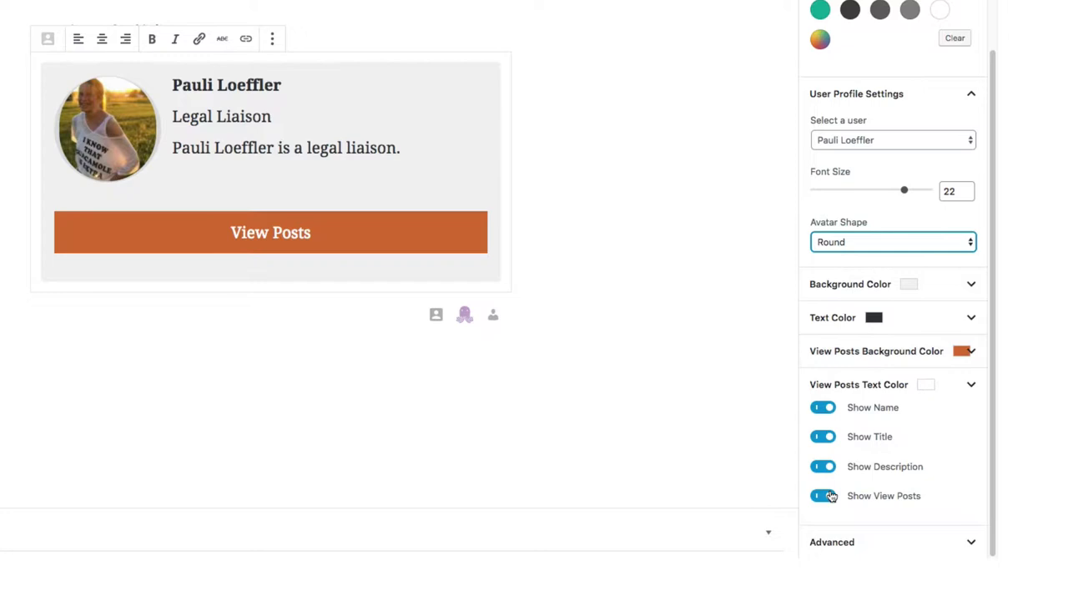
left_click(824, 495)
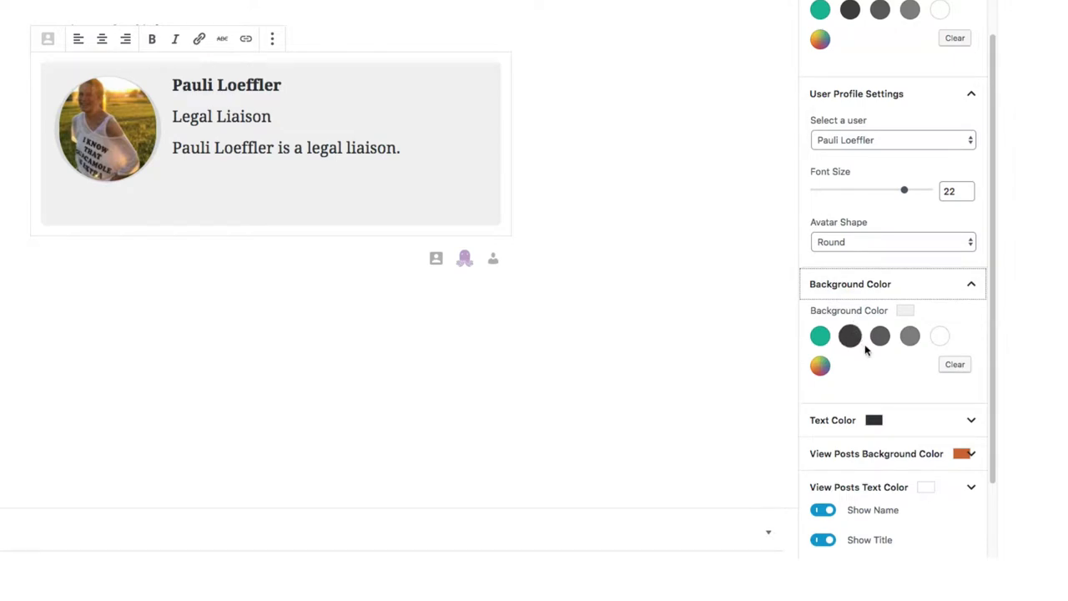
Give the profile block a dark grey background and white text
left_click(880, 335)
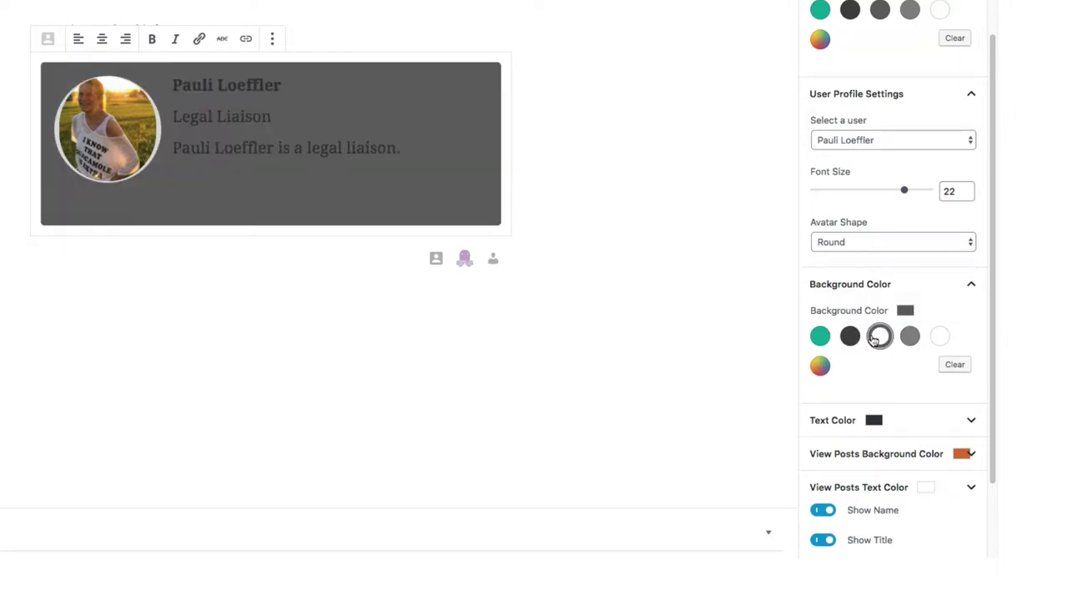
left_click(832, 420)
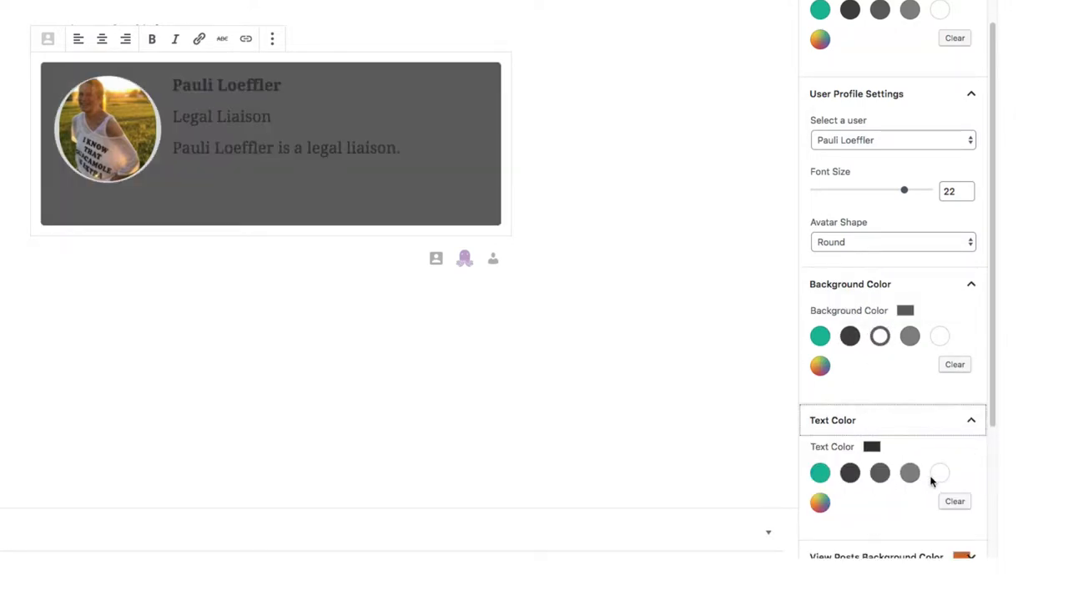
left_click(939, 472)
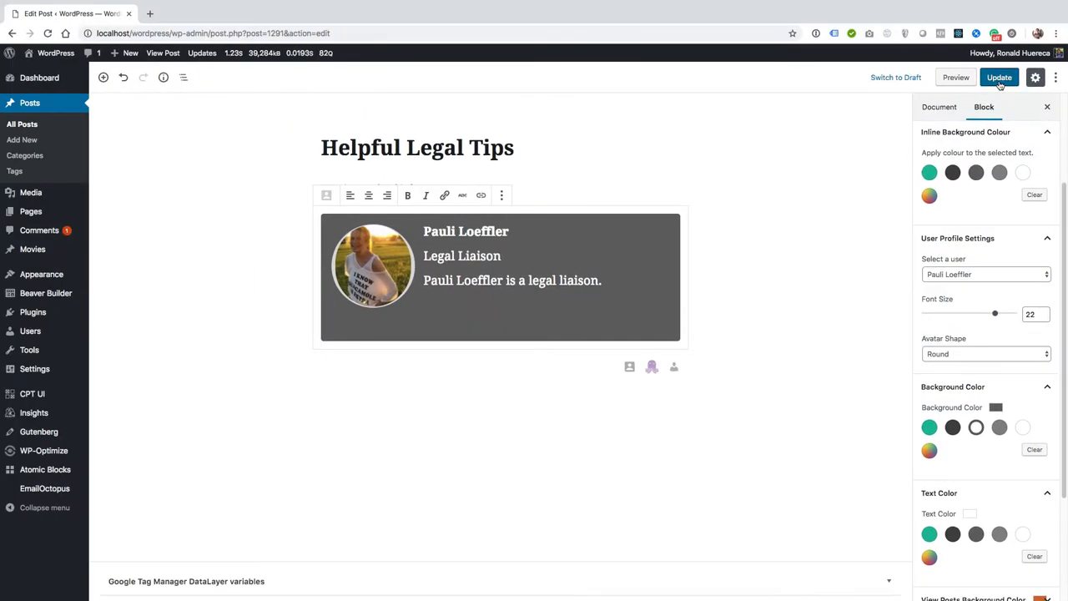
Update the post and view the dark grey profile card on the live page
left_click(999, 77)
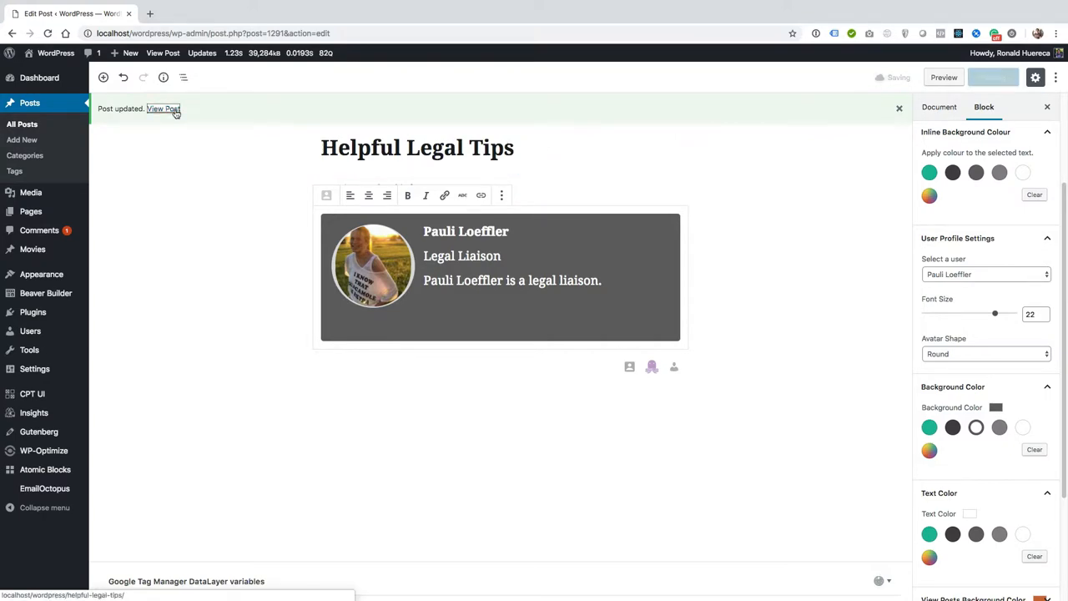
left_click(163, 109)
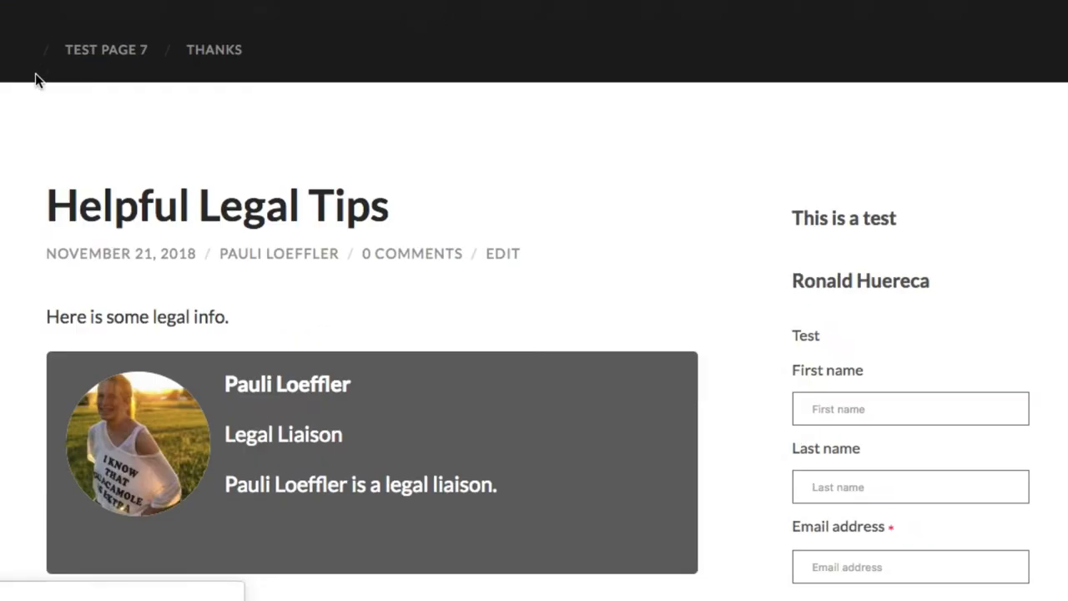
scroll("down", 3)
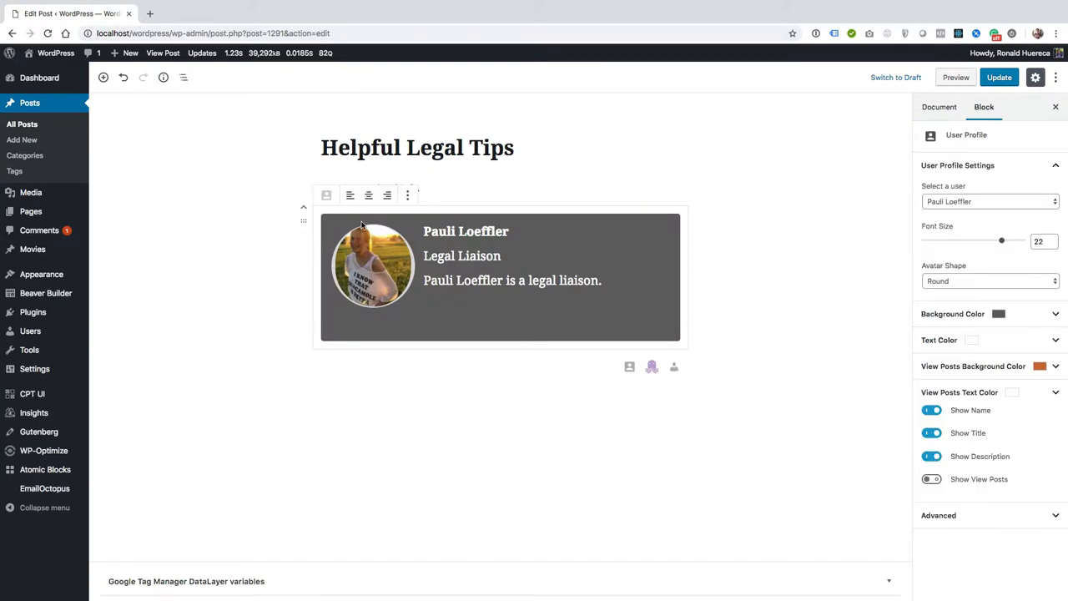
Center-align the profile, update and view the post, then return to editing
left_click(368, 194)
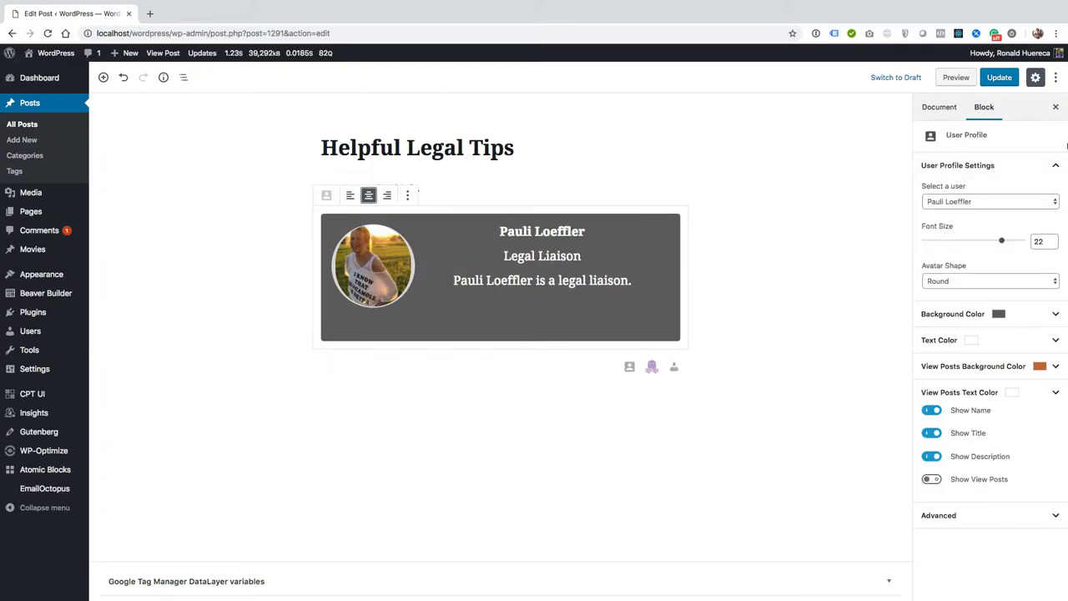
left_click(999, 77)
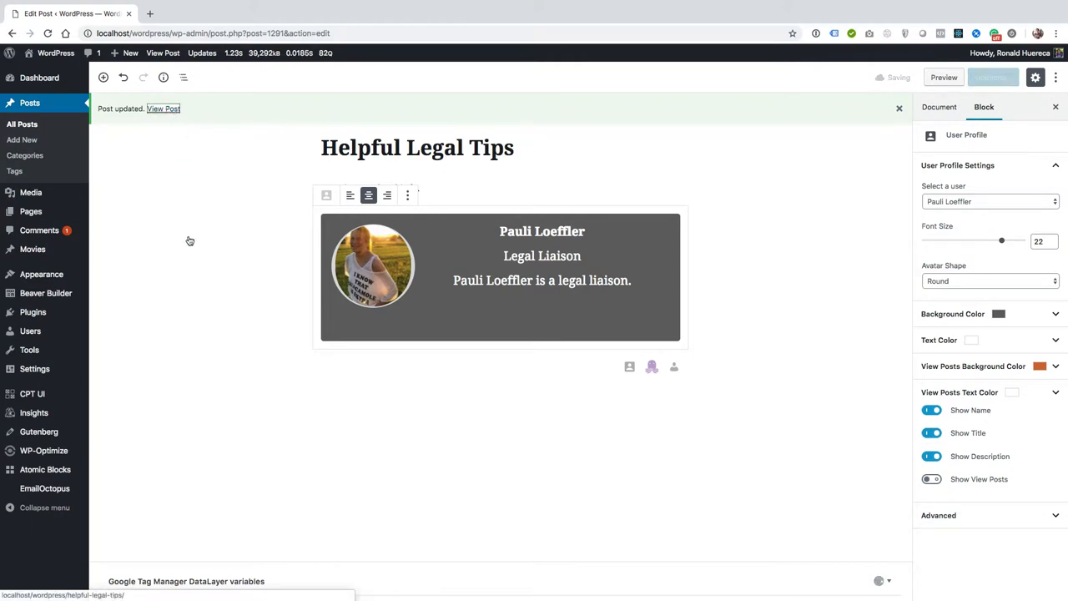
left_click(163, 108)
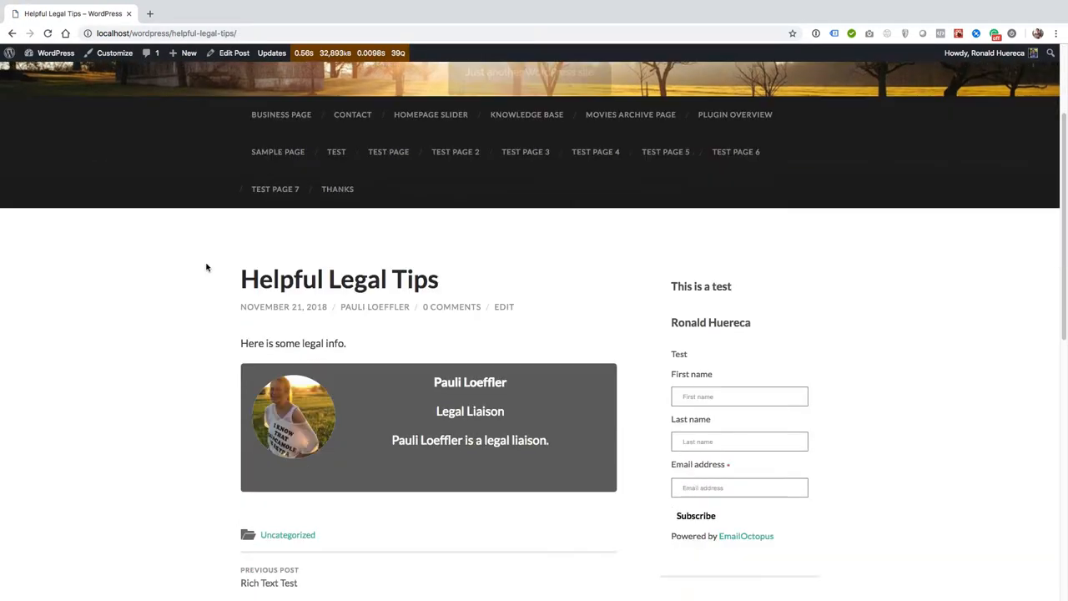
left_click(234, 53)
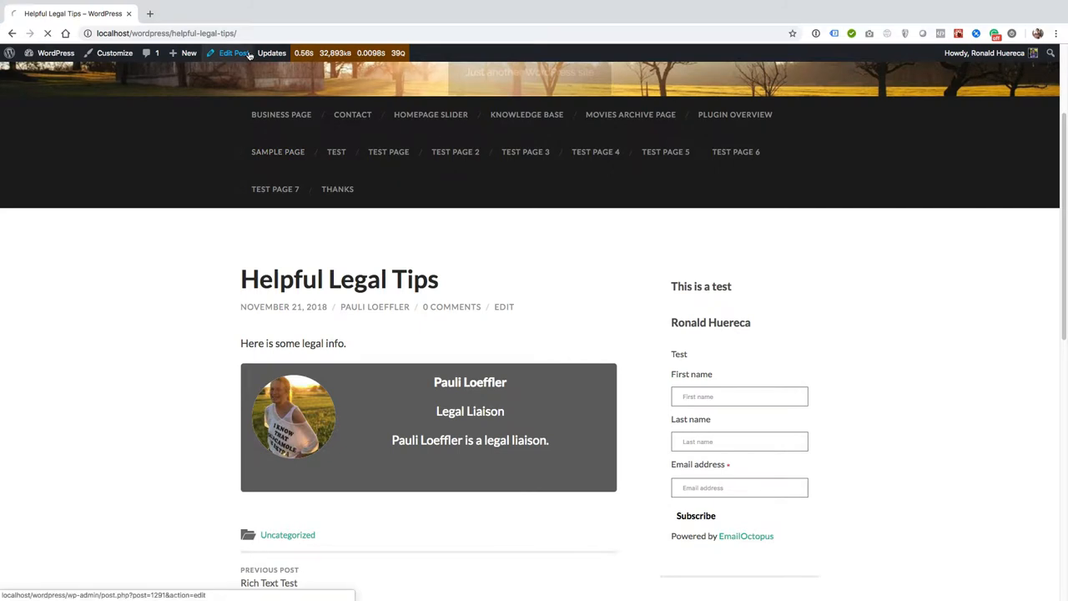
left_click(234, 52)
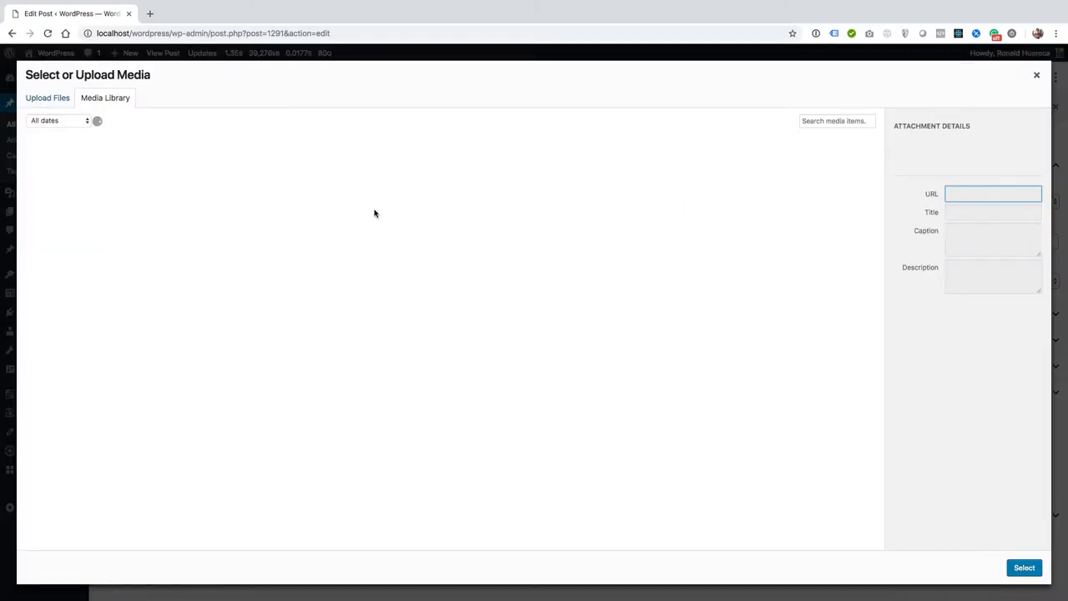
left_click(1036, 75)
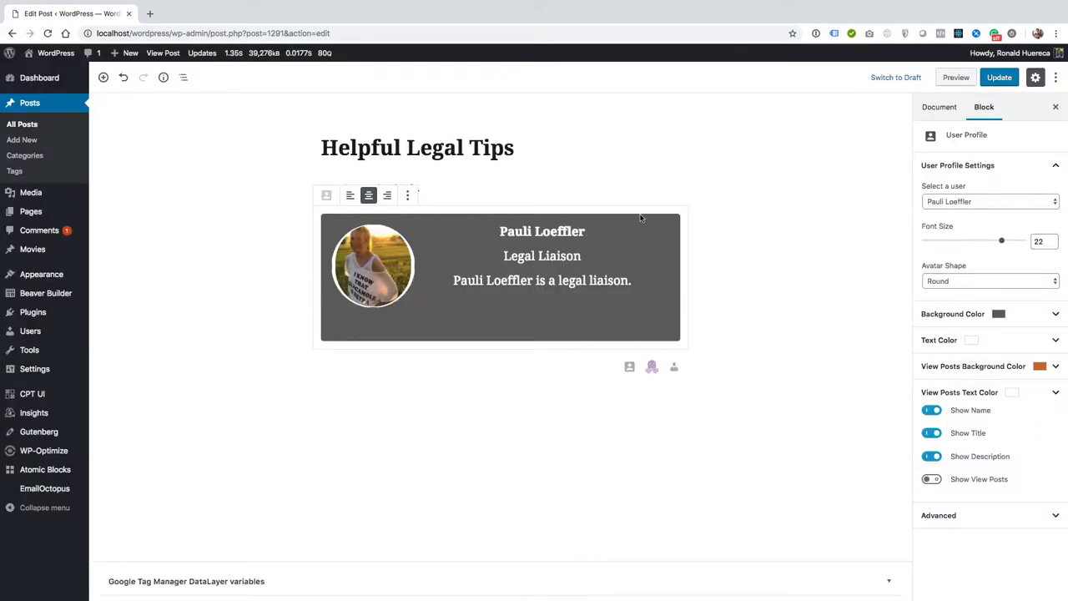
Right-align the profile with the avatar on the right, update, and check the live post
left_click(386, 195)
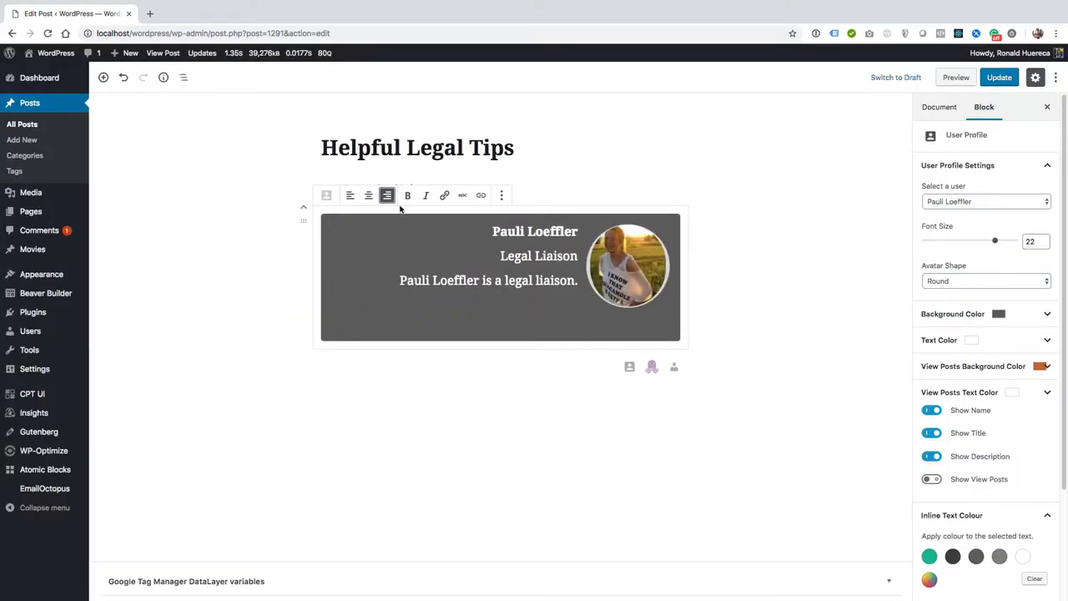
left_click(999, 77)
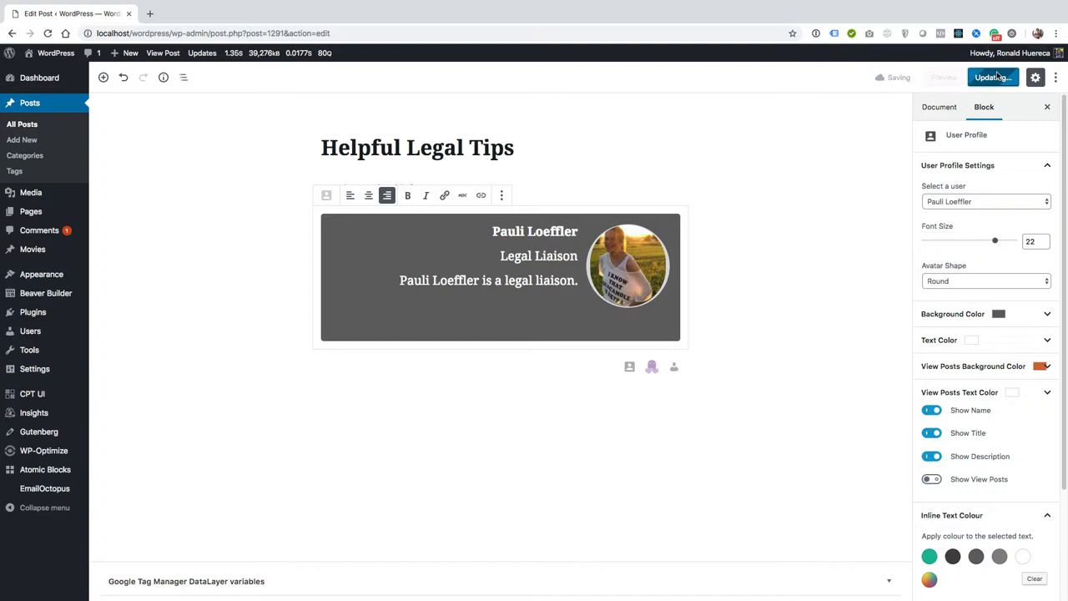
left_click(993, 77)
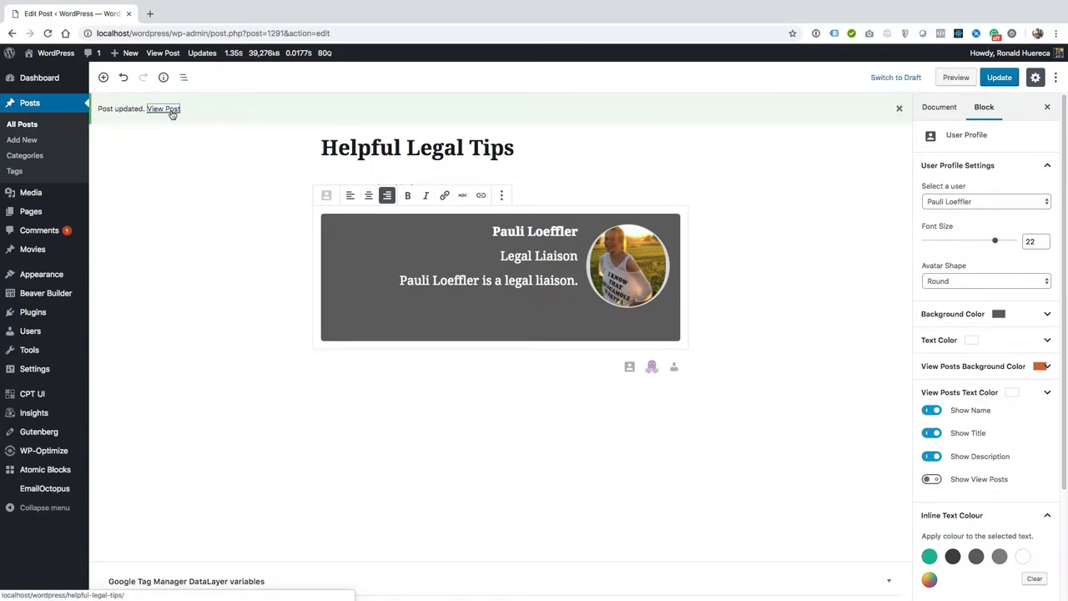
left_click(163, 109)
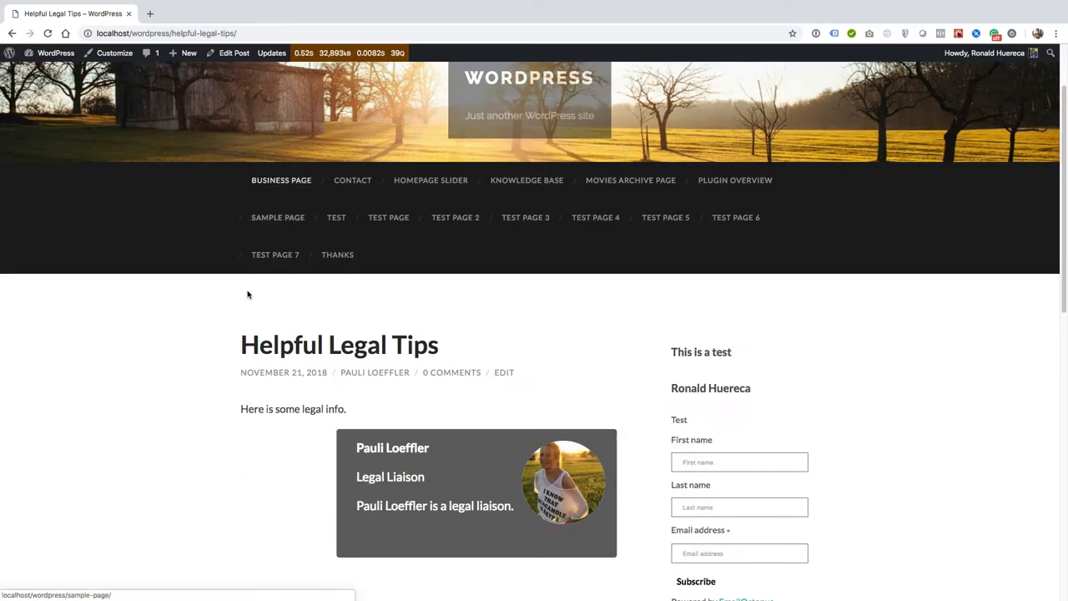
scroll("down", 3)
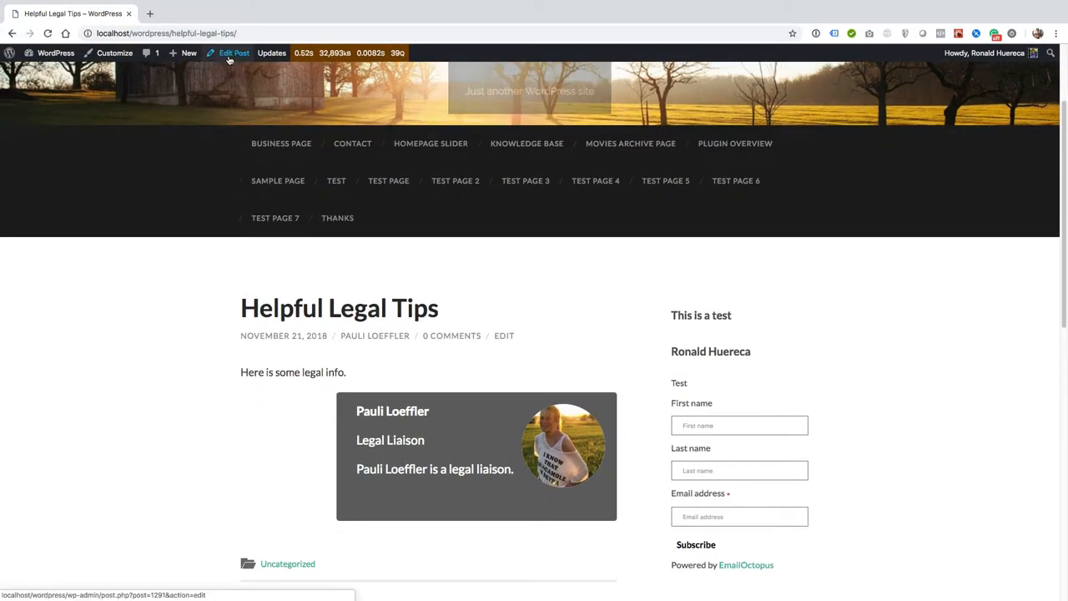
left_click(235, 53)
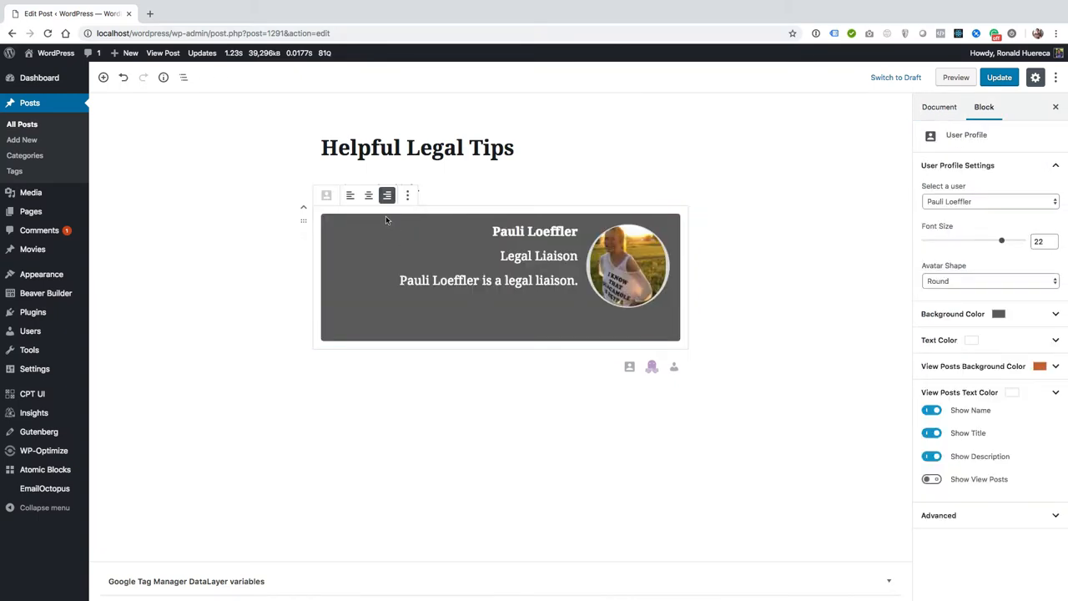
Left-align the profile, show View Posts, and append 'works with helpful clients and banks to ensure legal compliance.'
left_click(350, 195)
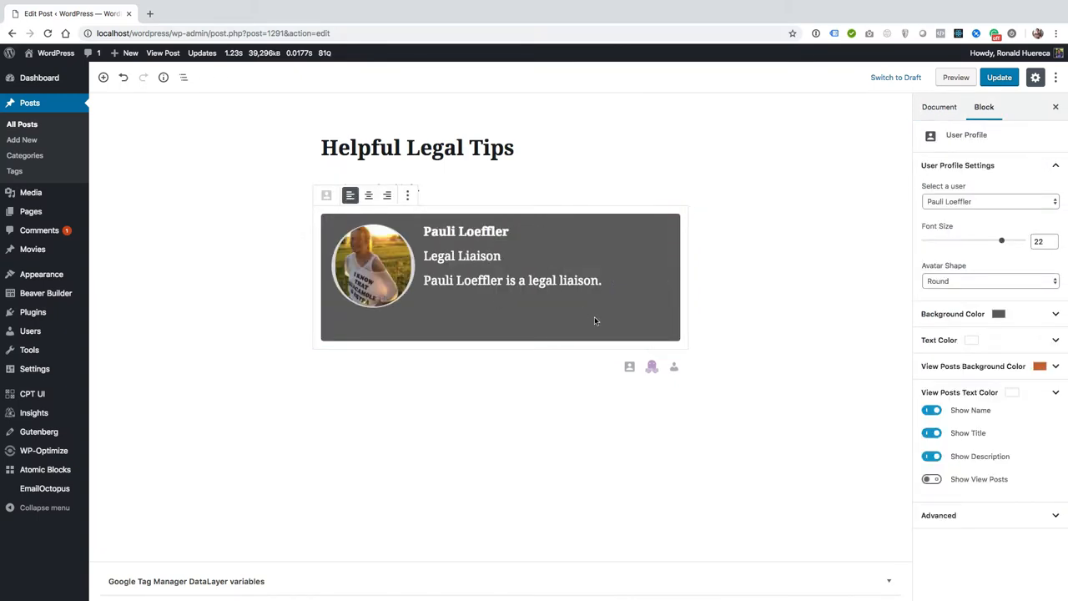
left_click(932, 478)
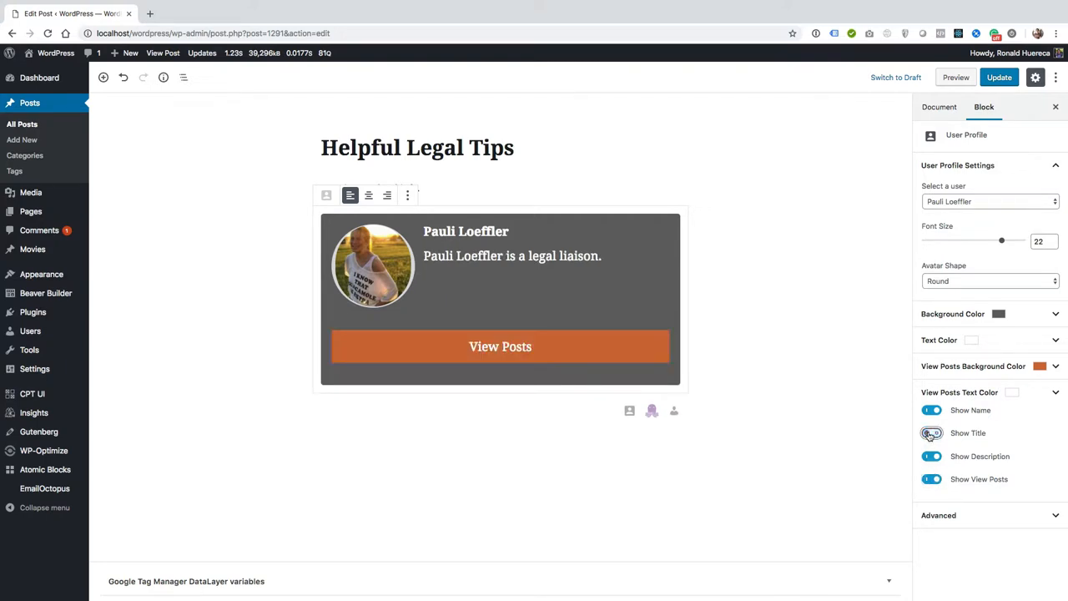
left_click(932, 433)
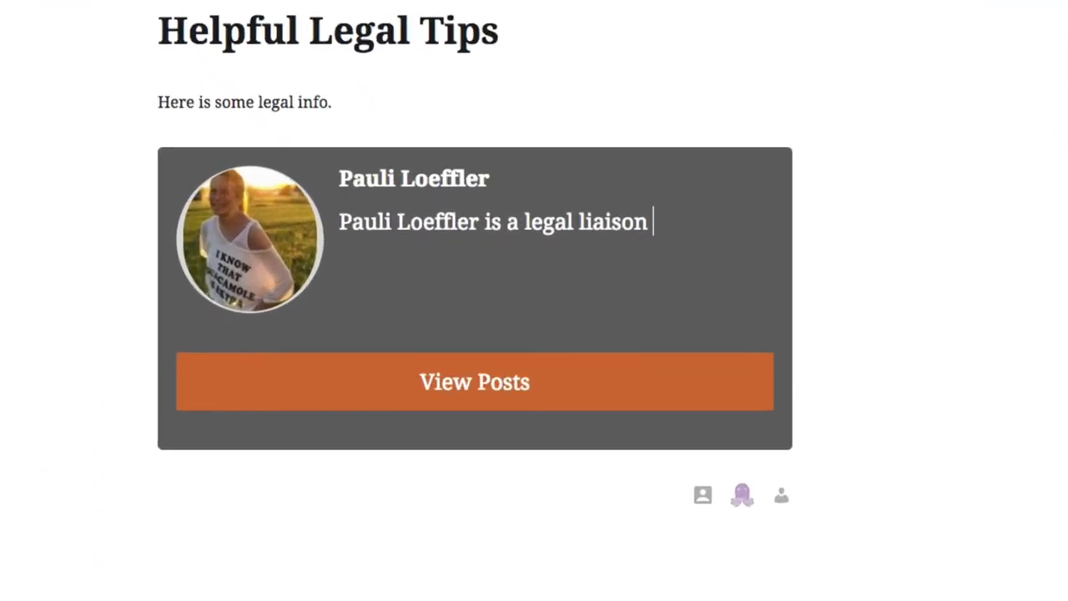
type("and works with helpfuli c")
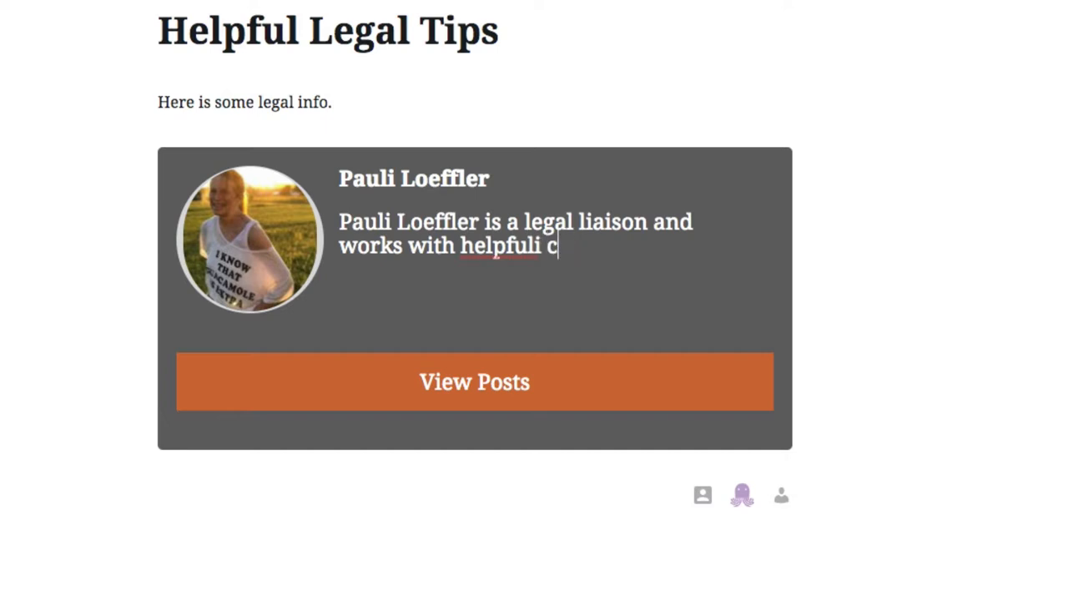
type("lients")
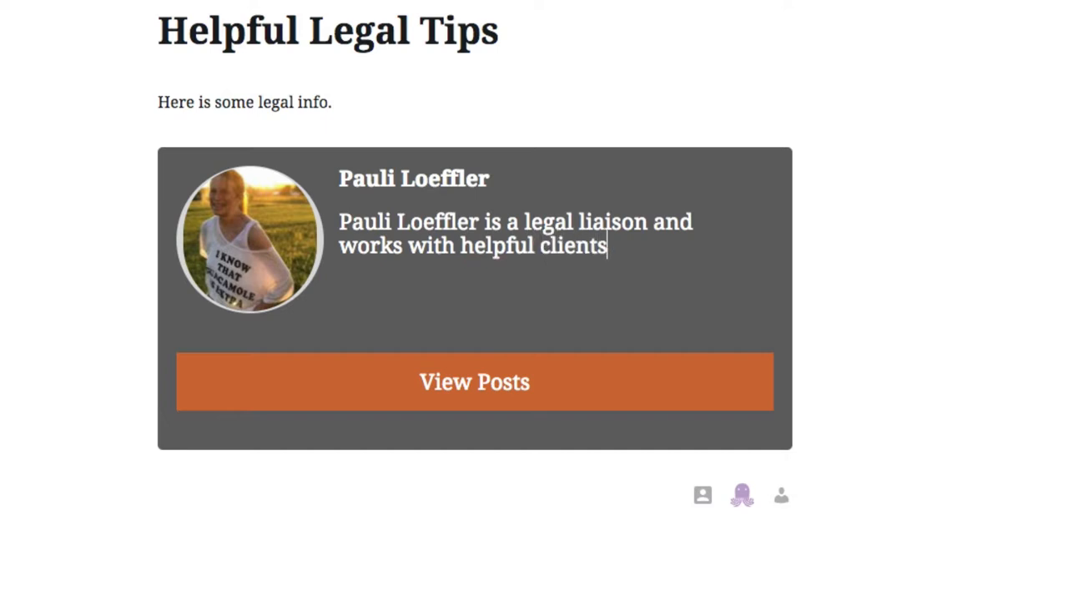
type("and banks")
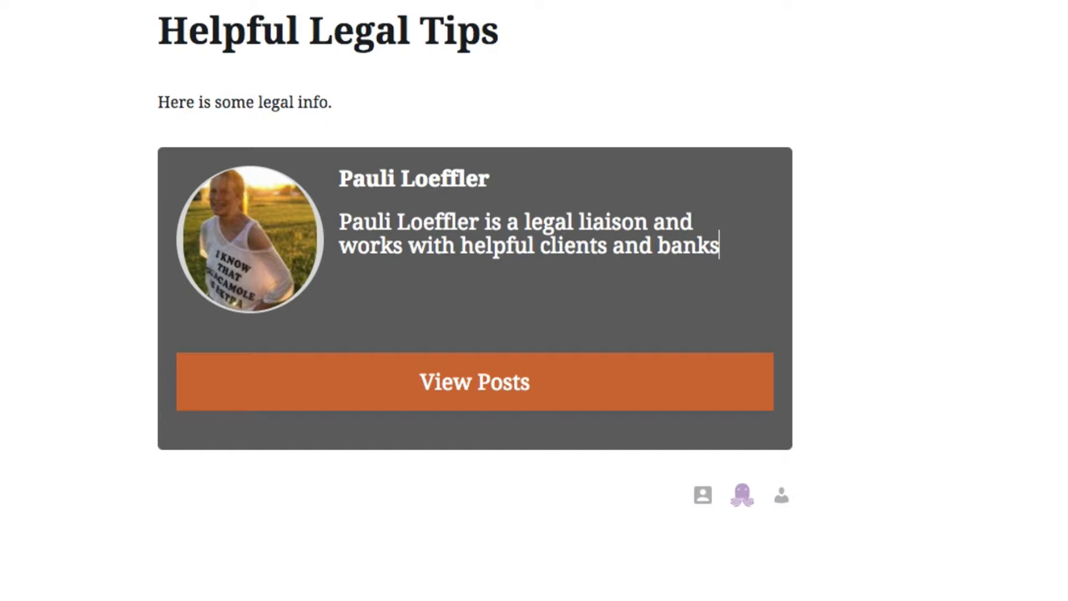
type("to ensure legal complia")
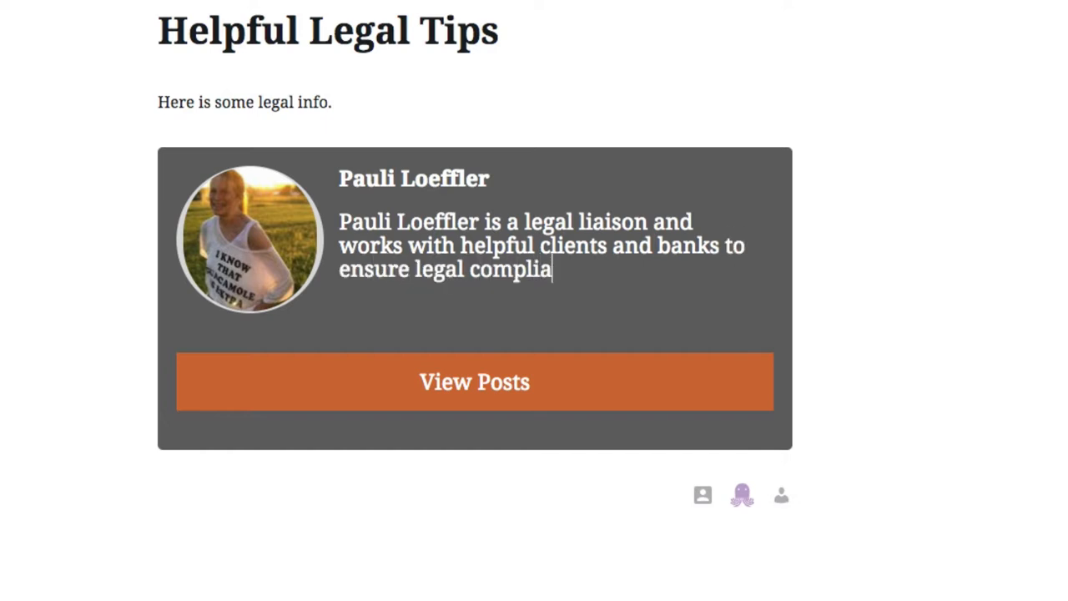
type("nce.")
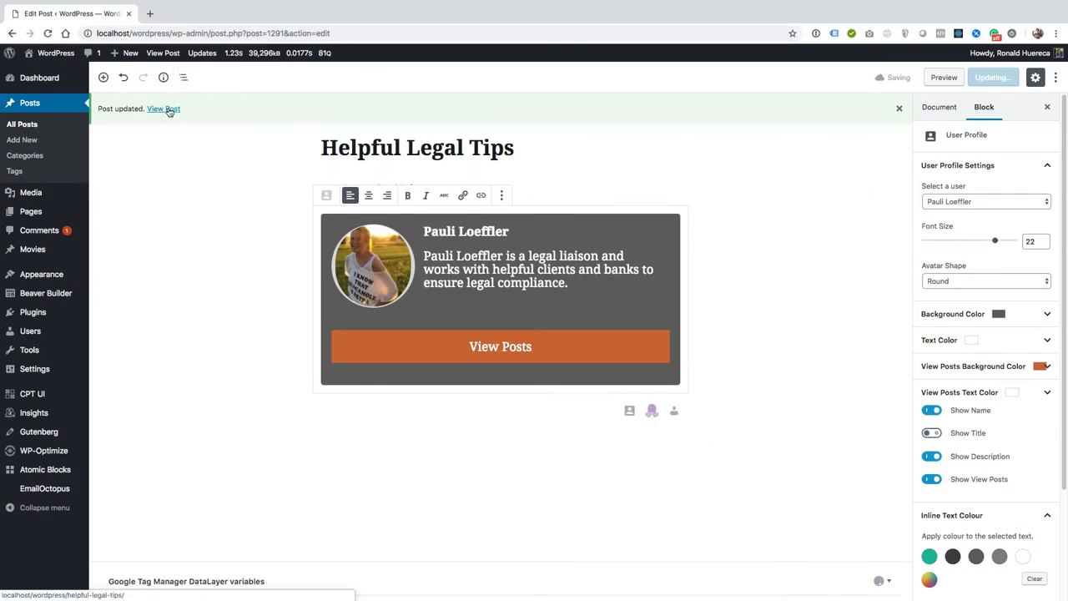
left_click(163, 108)
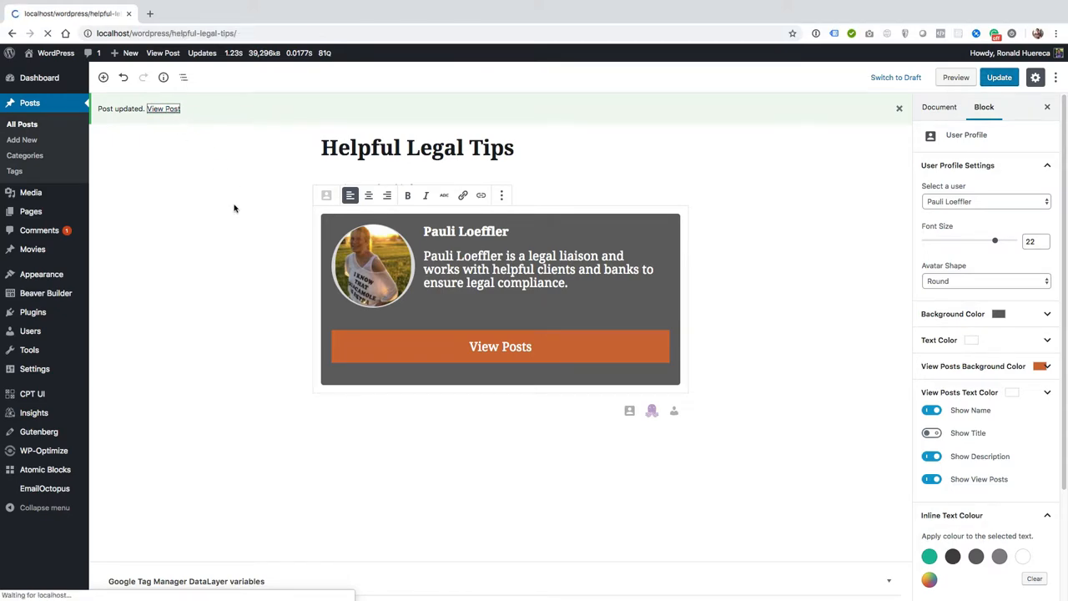
left_click(164, 109)
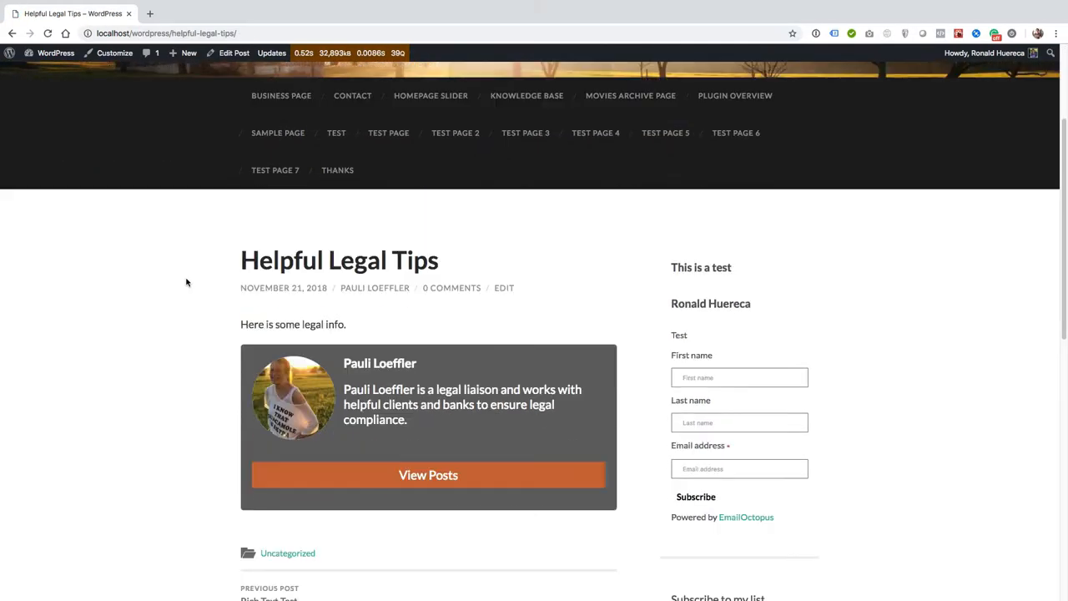
scroll("down", 3)
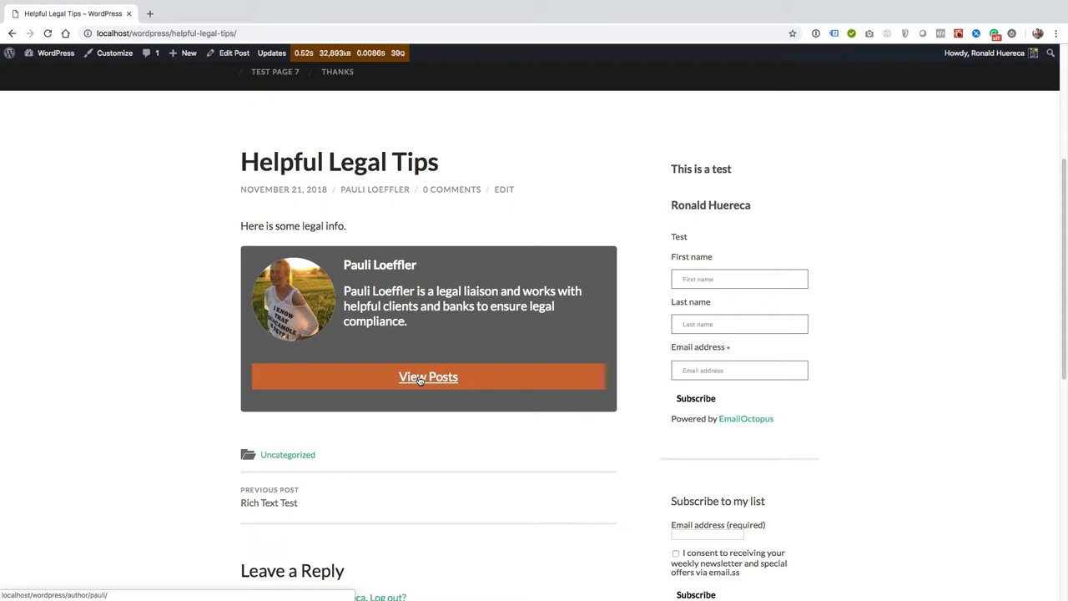
mouse_move(417, 350)
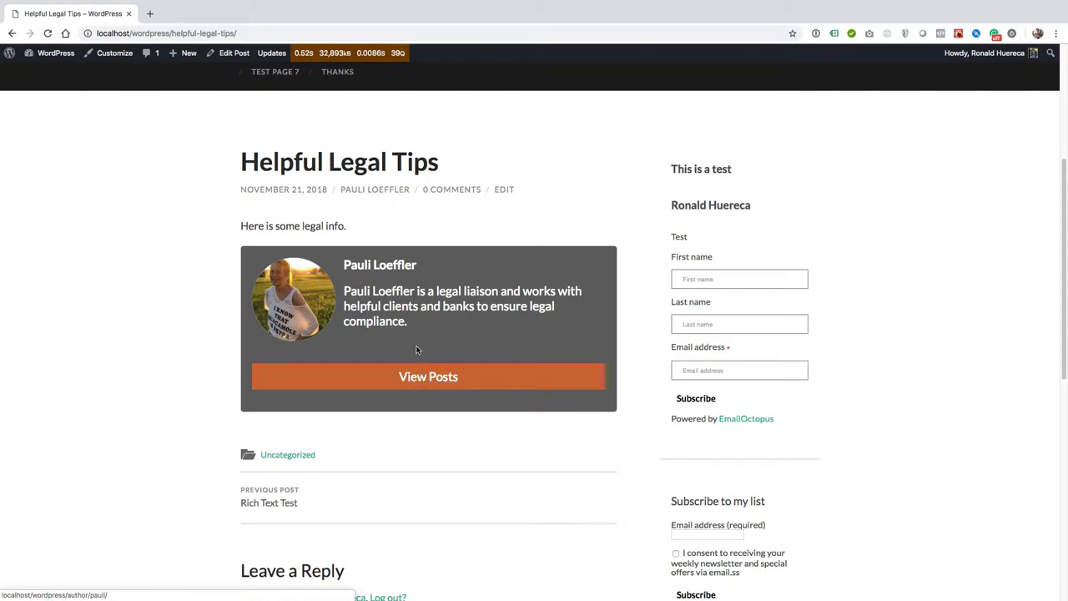
mouse_move(234, 53)
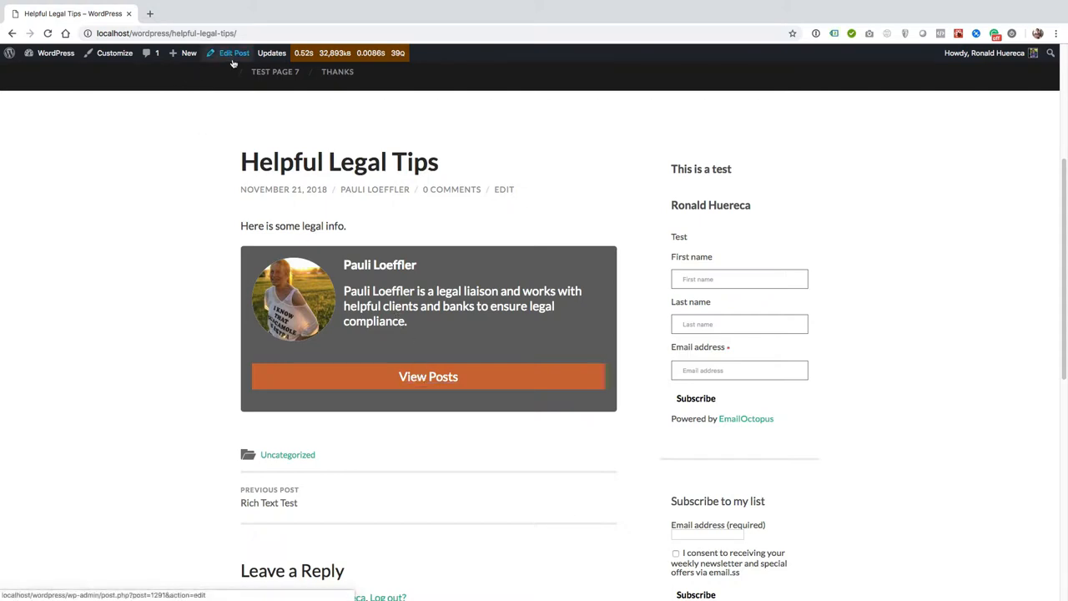
left_click(235, 53)
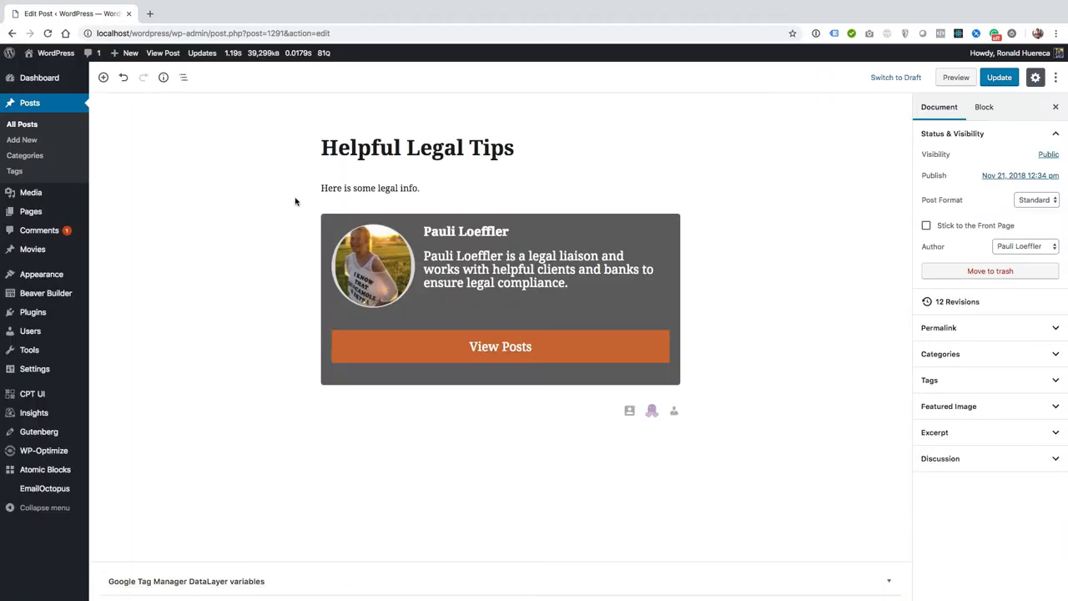
Insert a second User Profile block titled 'CEO of MediaRon LLC'
left_click(103, 76)
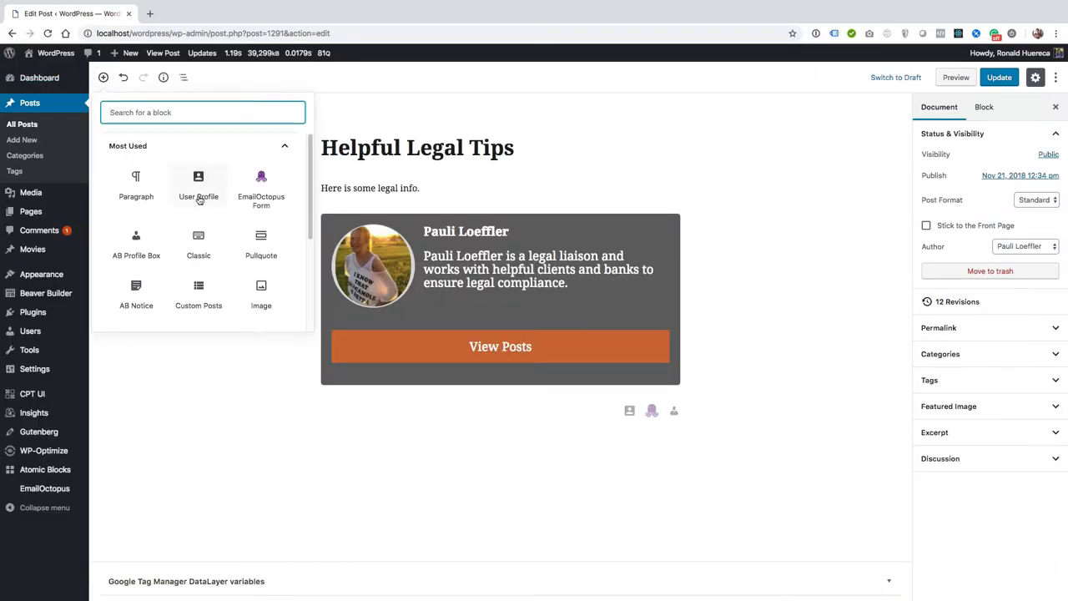
left_click(197, 183)
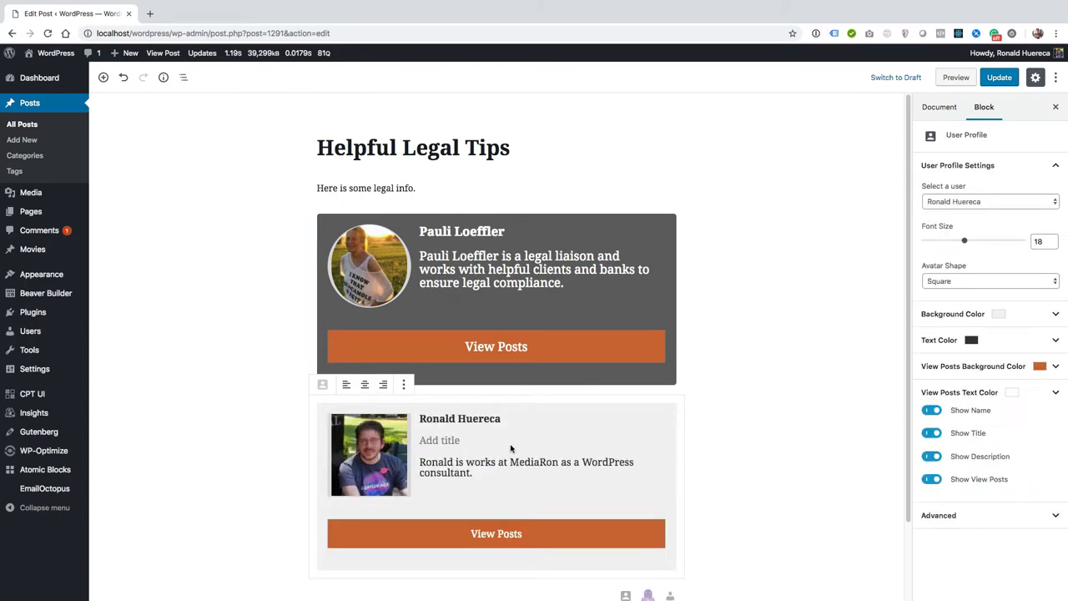
left_click(991, 202)
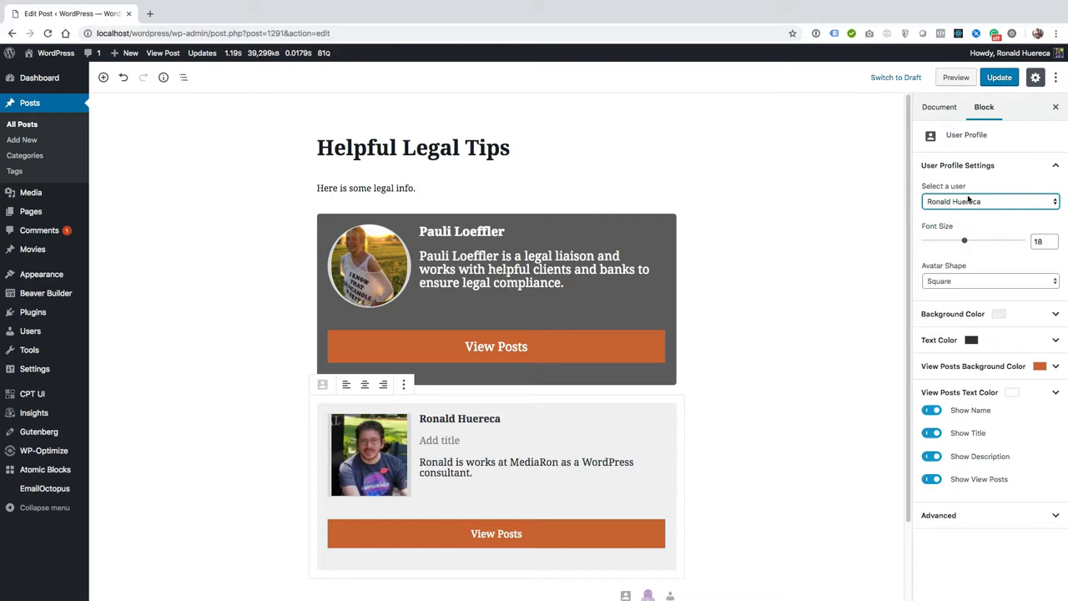
left_click(439, 439)
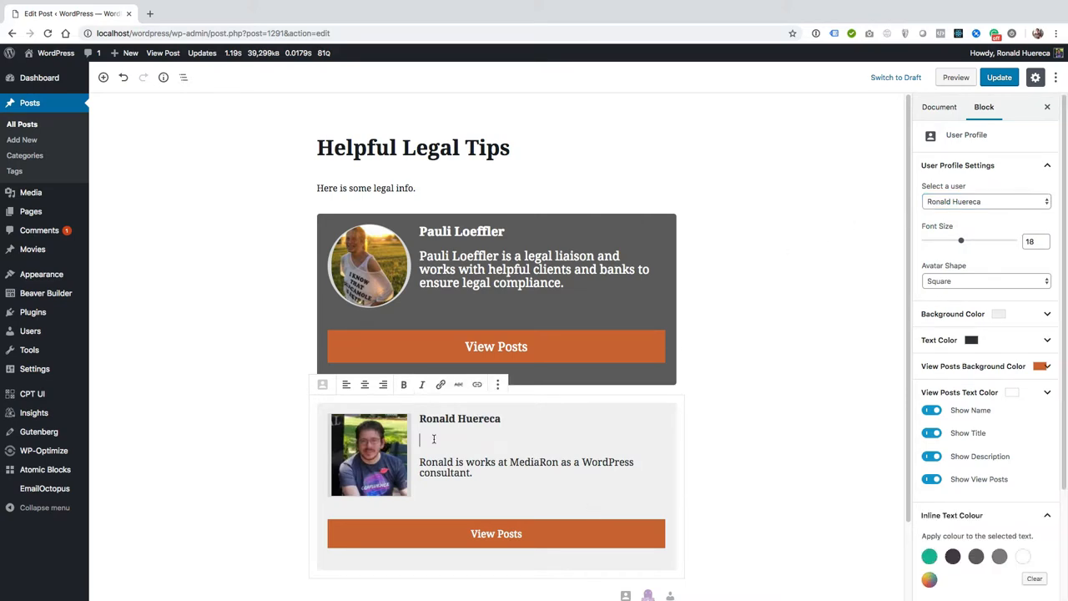
type("CEO of")
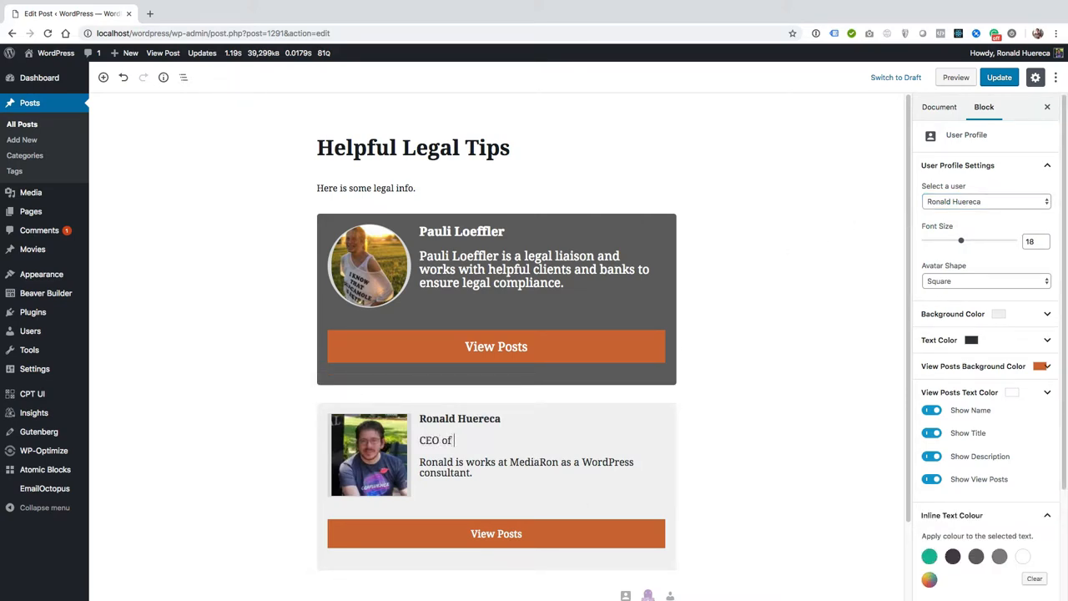
type("MediaRon LLC")
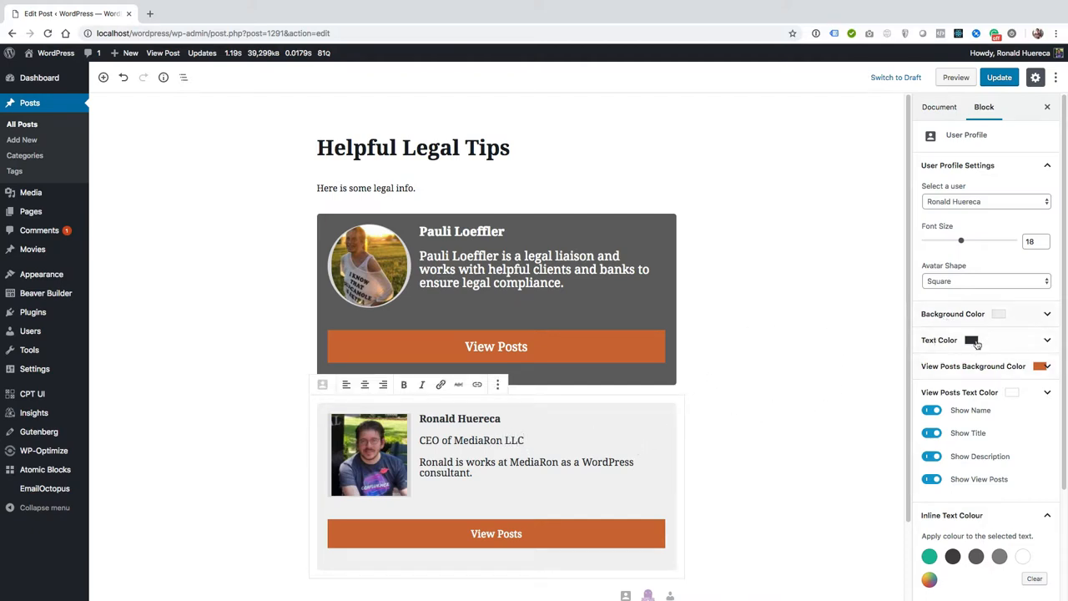
Set the second profile block's background colour to white
left_click(1046, 314)
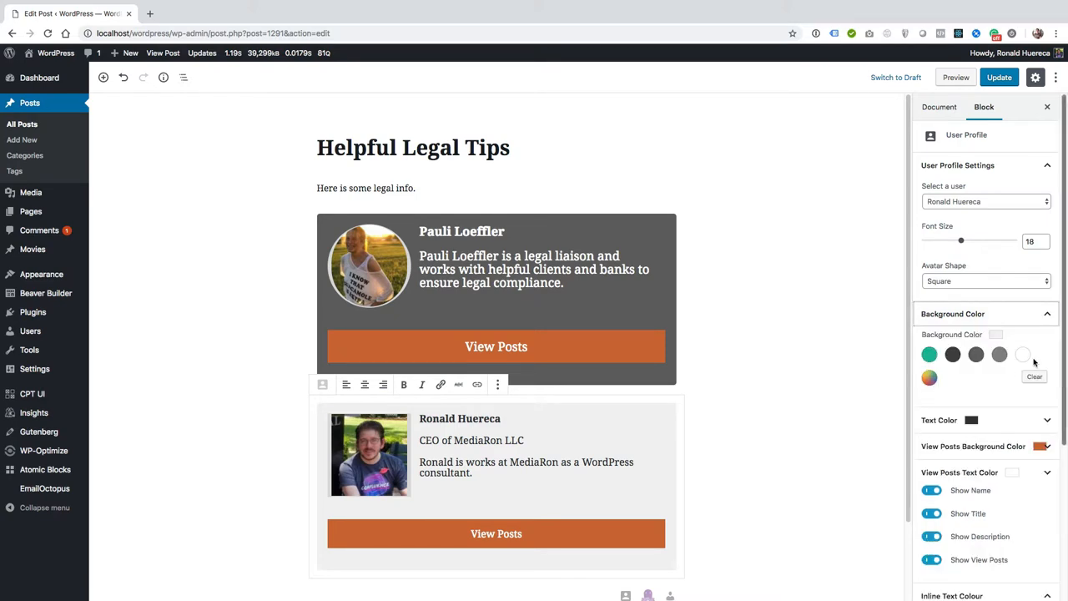
left_click(1024, 354)
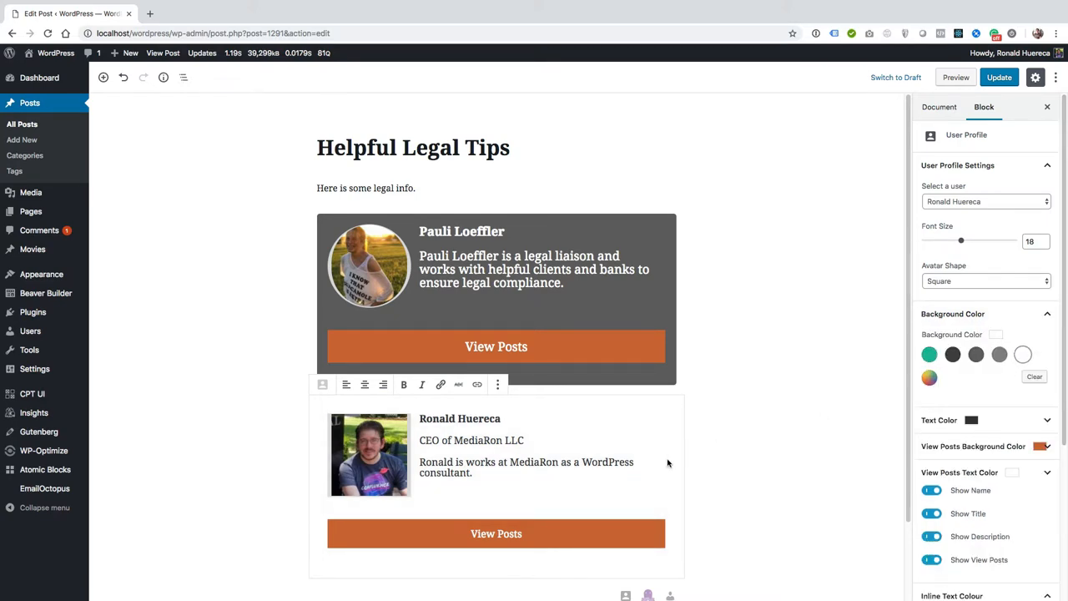
left_click(939, 107)
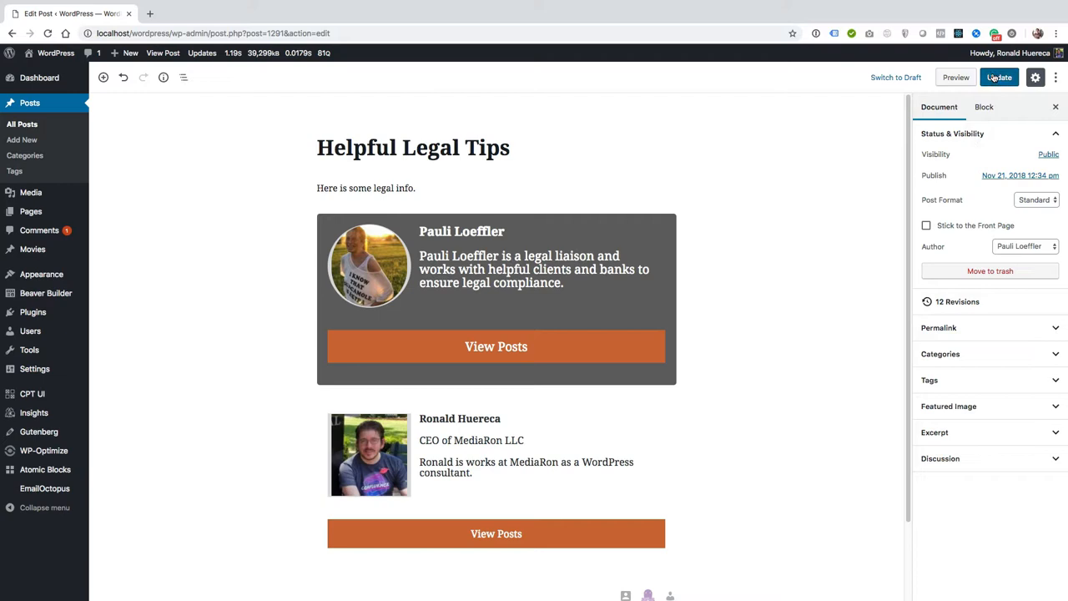
Update the post and open its live page showing both profile cards
left_click(999, 77)
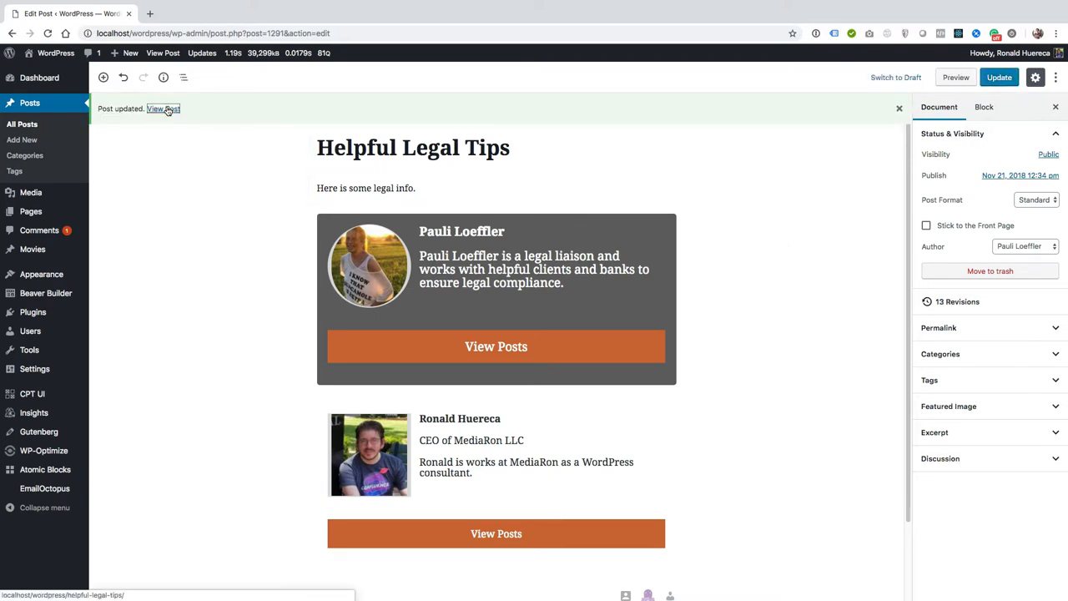
left_click(164, 108)
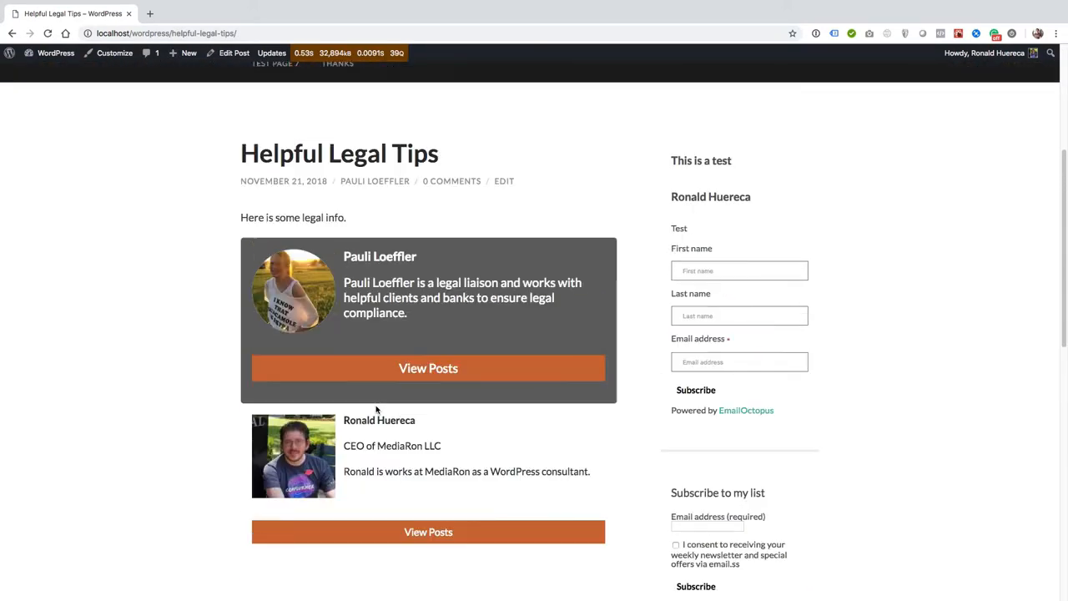
scroll("up", 3)
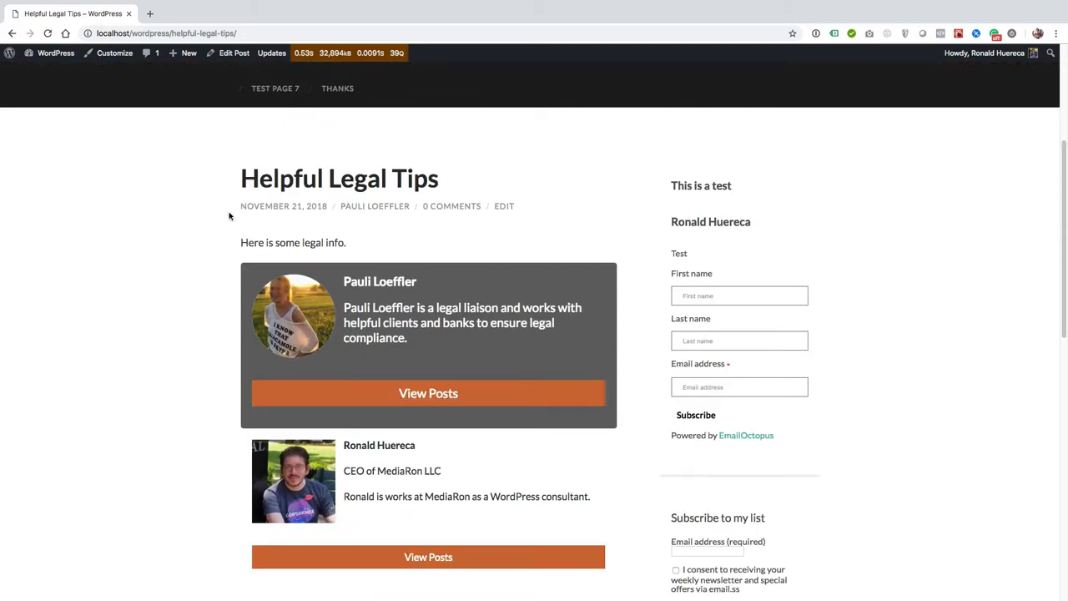
mouse_move(233, 53)
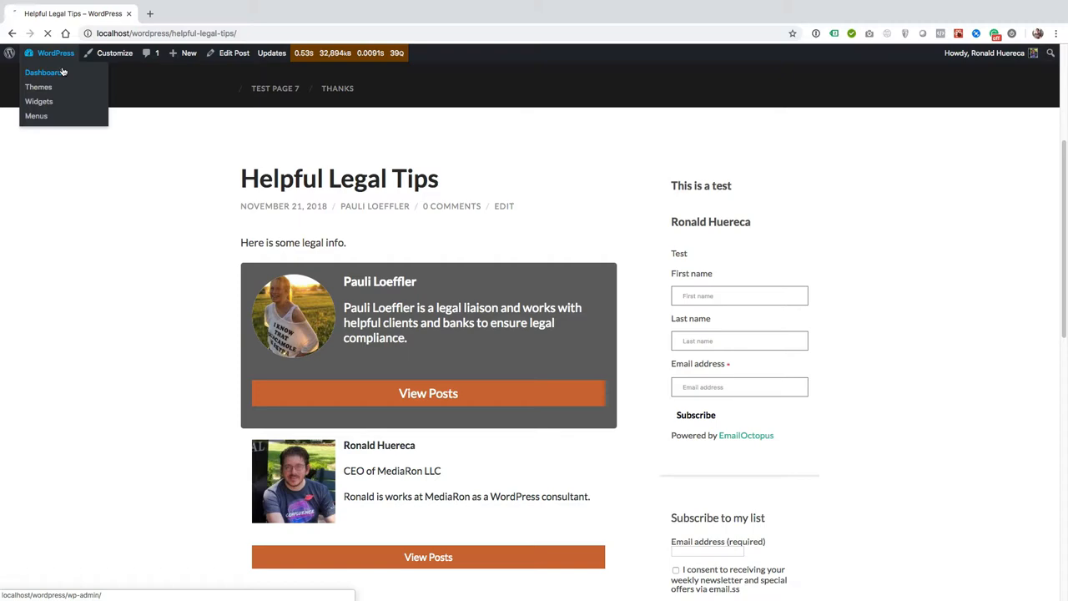
Start a new user with username testcontributor and a ronalfy+testcontributor email address
left_click(42, 72)
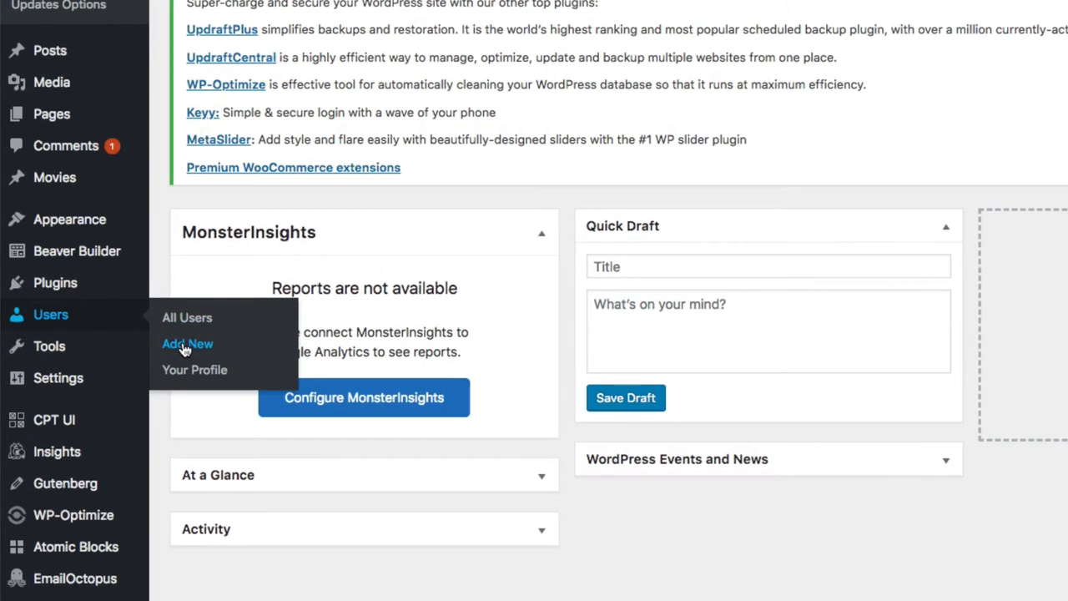
left_click(187, 343)
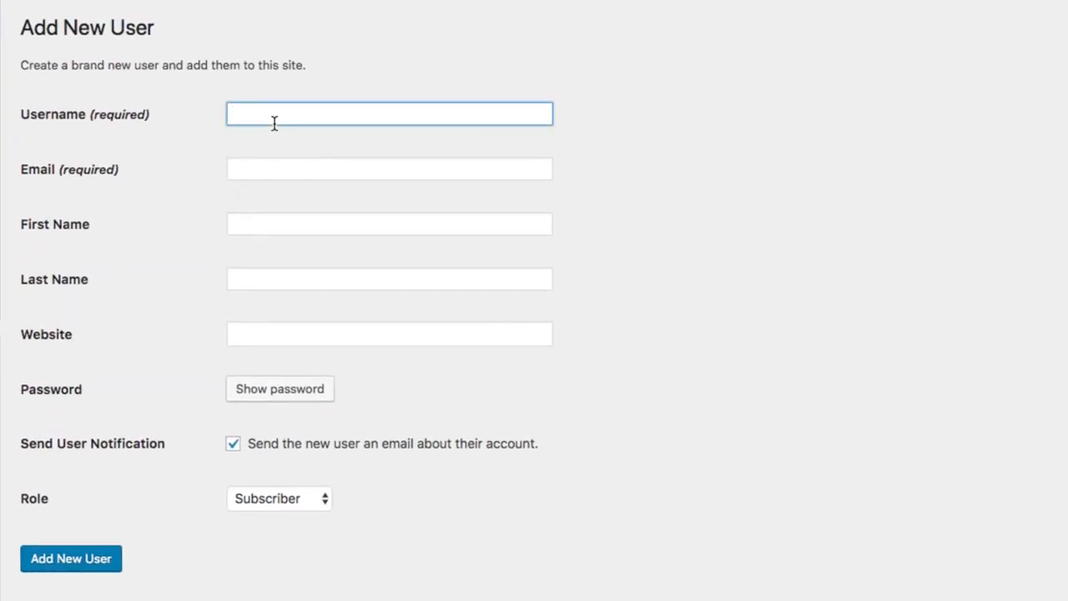
type("testcontirubot")
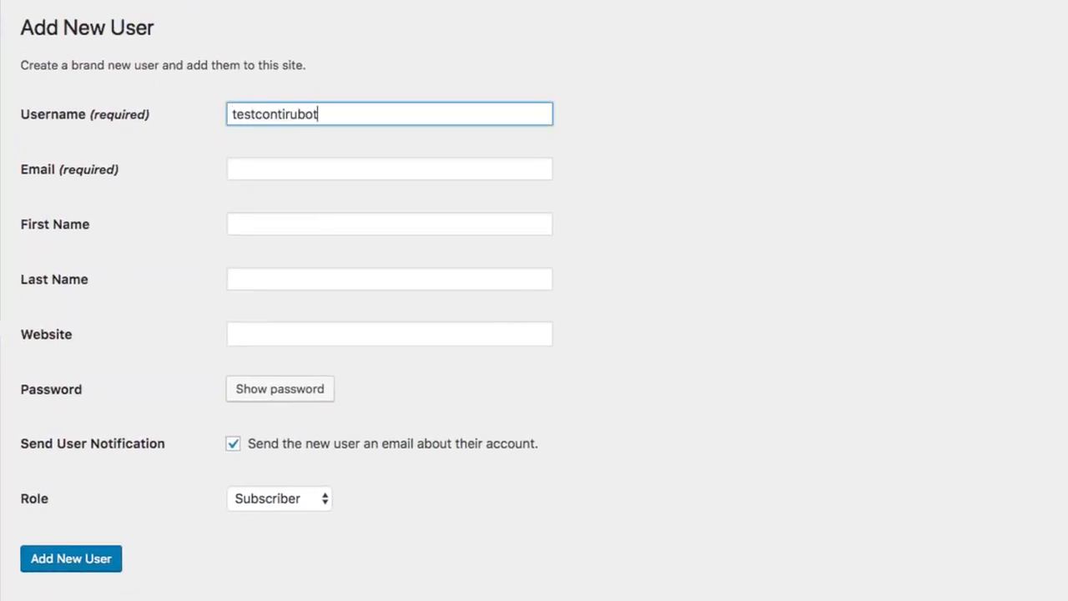
key("Backspace")
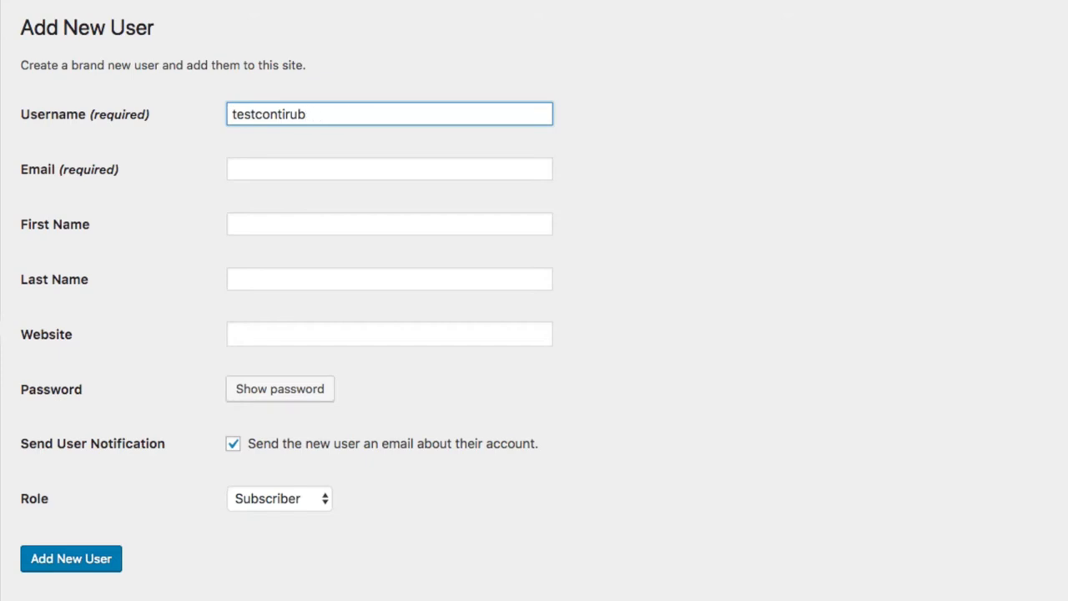
key("BackSpace")
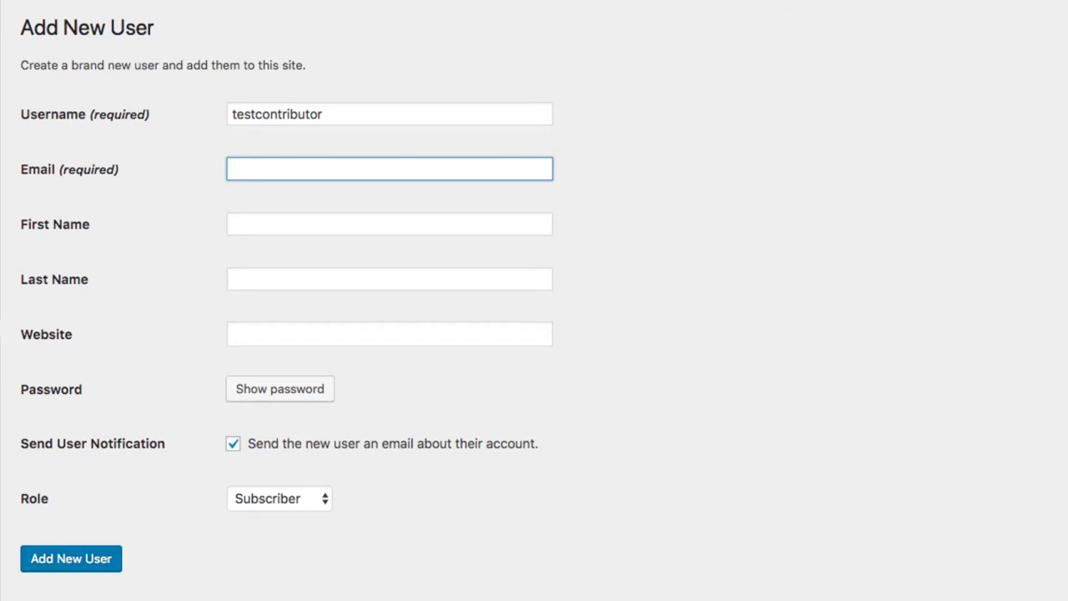
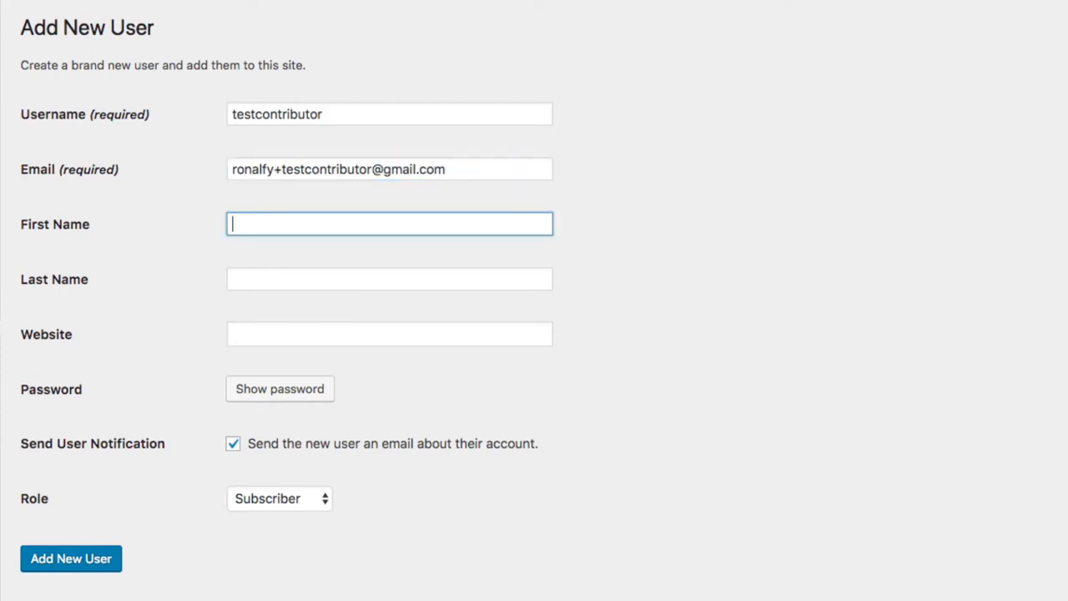
Name the user Test Contributor, assign the Contributor role, skip the notification, and create it
type("Test")
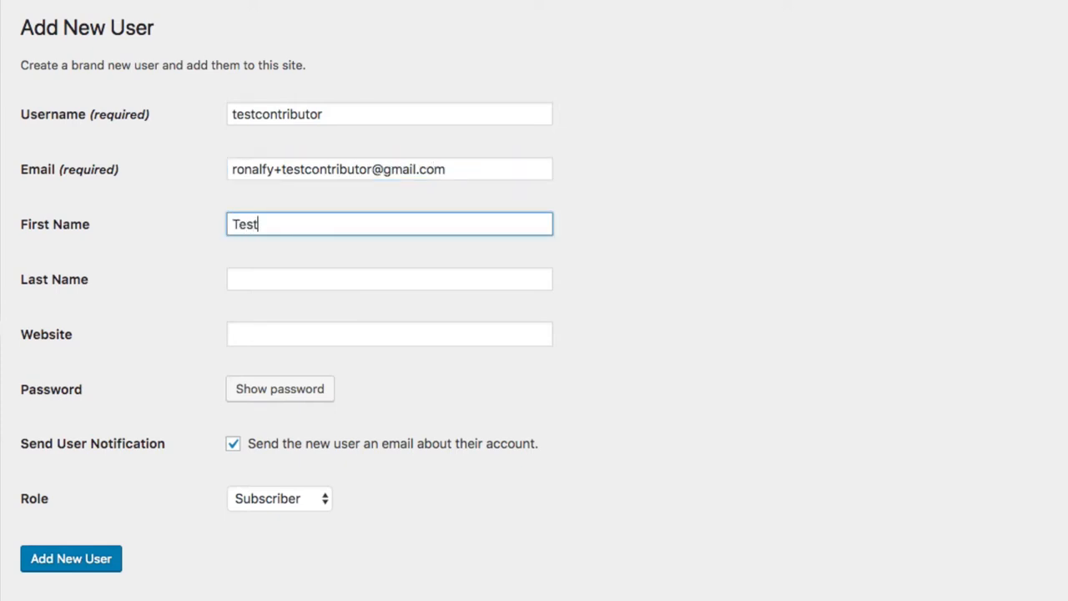
type("Contributor")
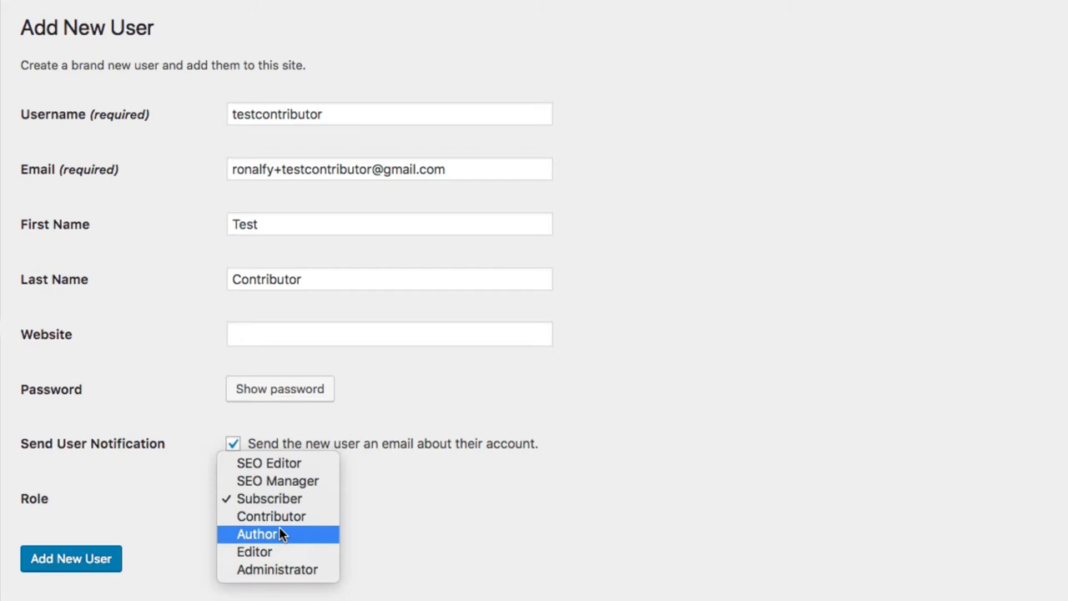
left_click(271, 516)
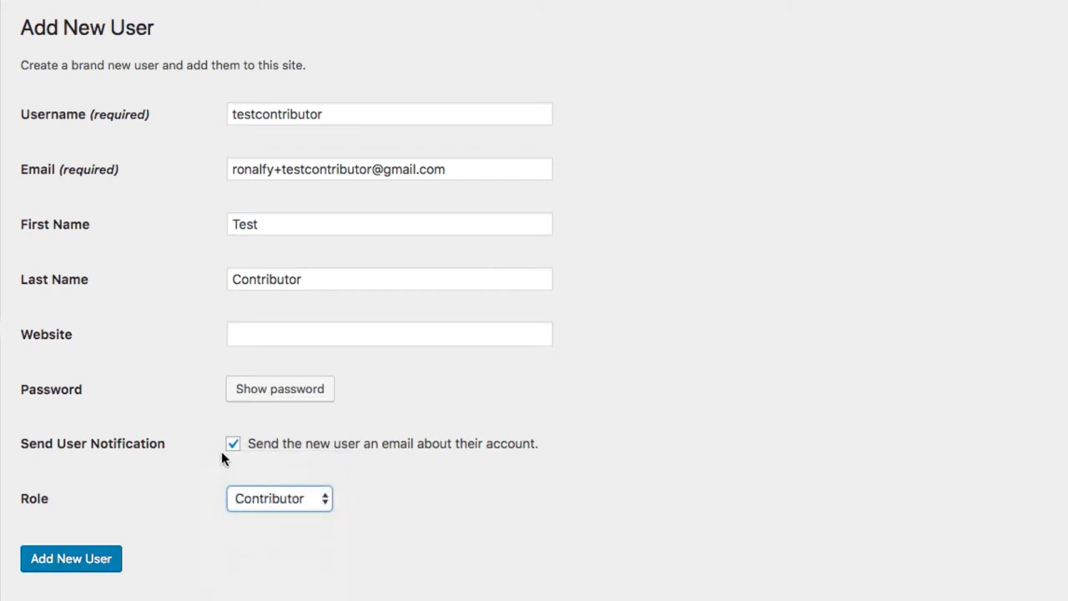
left_click(233, 443)
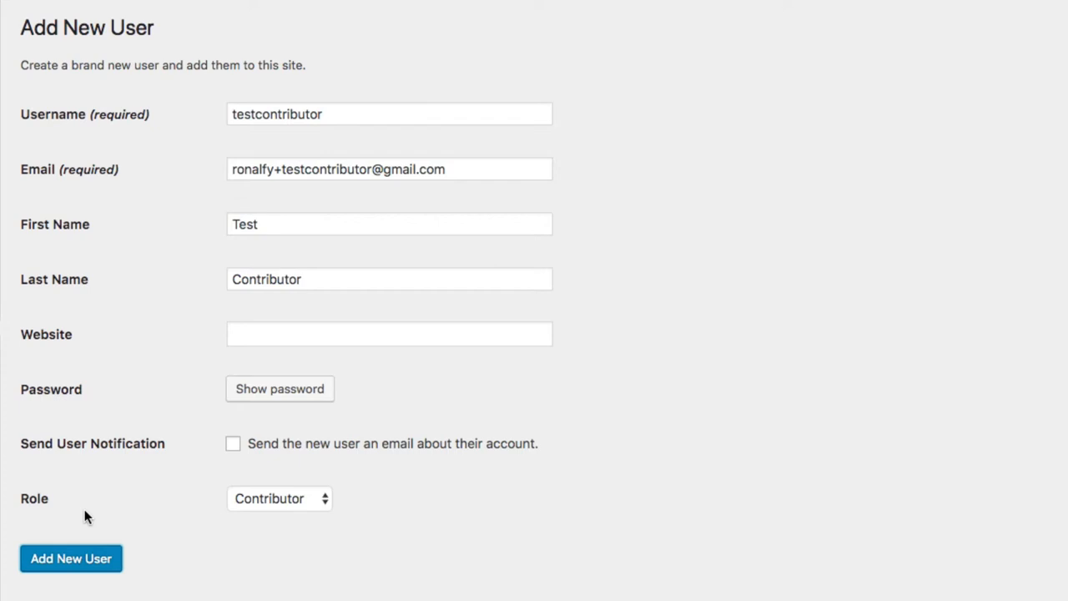
mouse_move(129, 407)
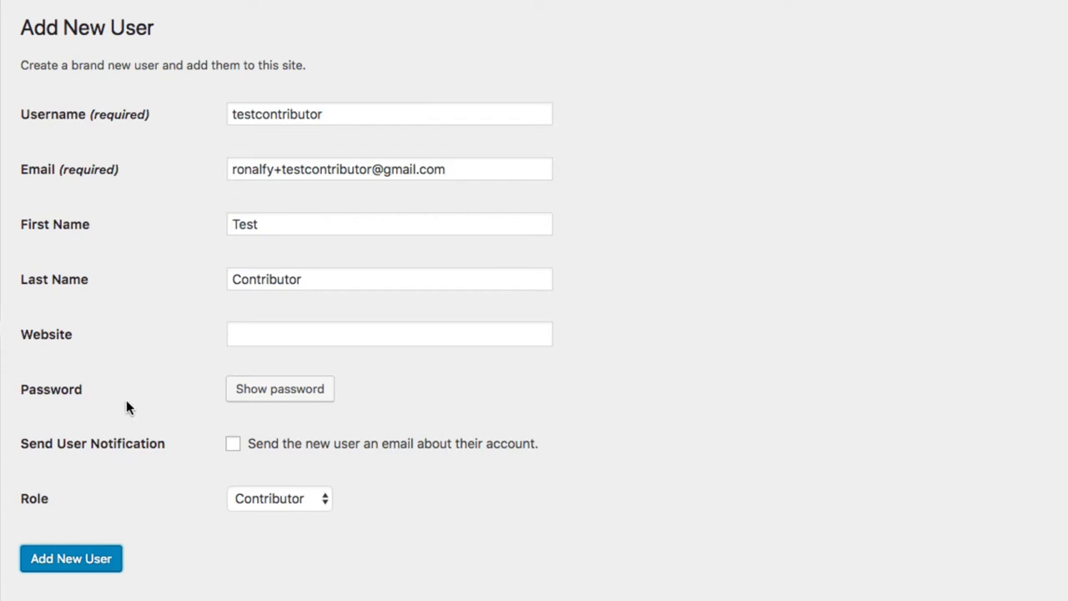
left_click(71, 558)
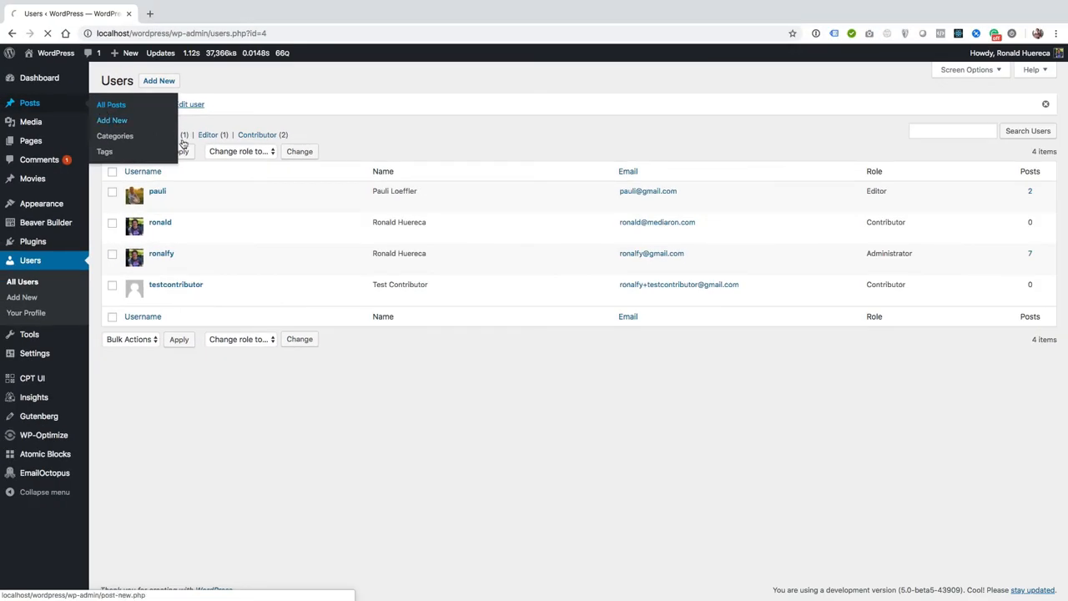
Insert a third User Profile block set to the Test Contributor user
left_click(111, 104)
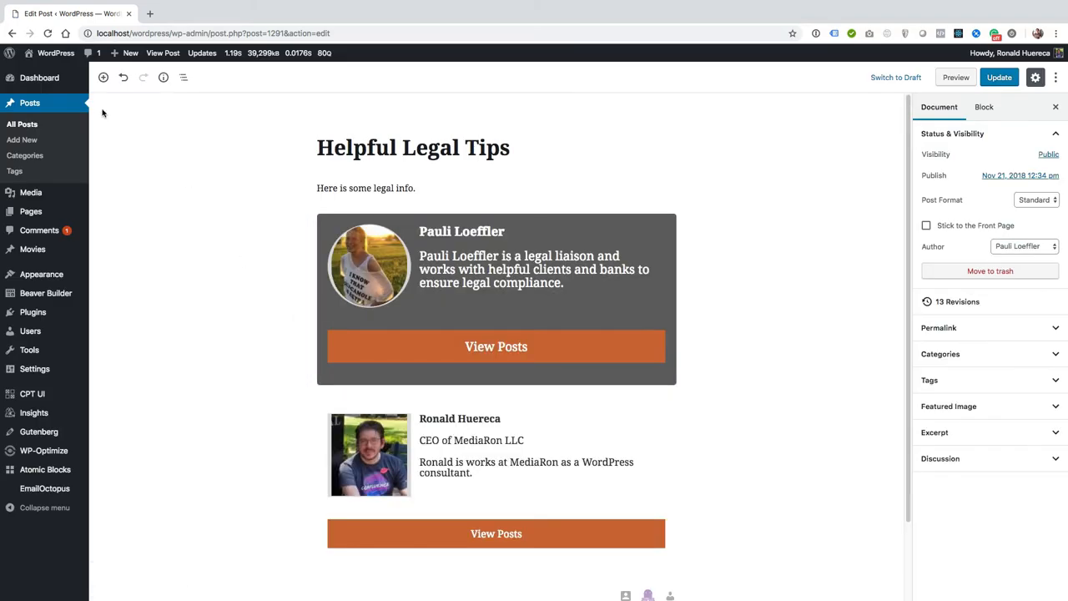
left_click(104, 77)
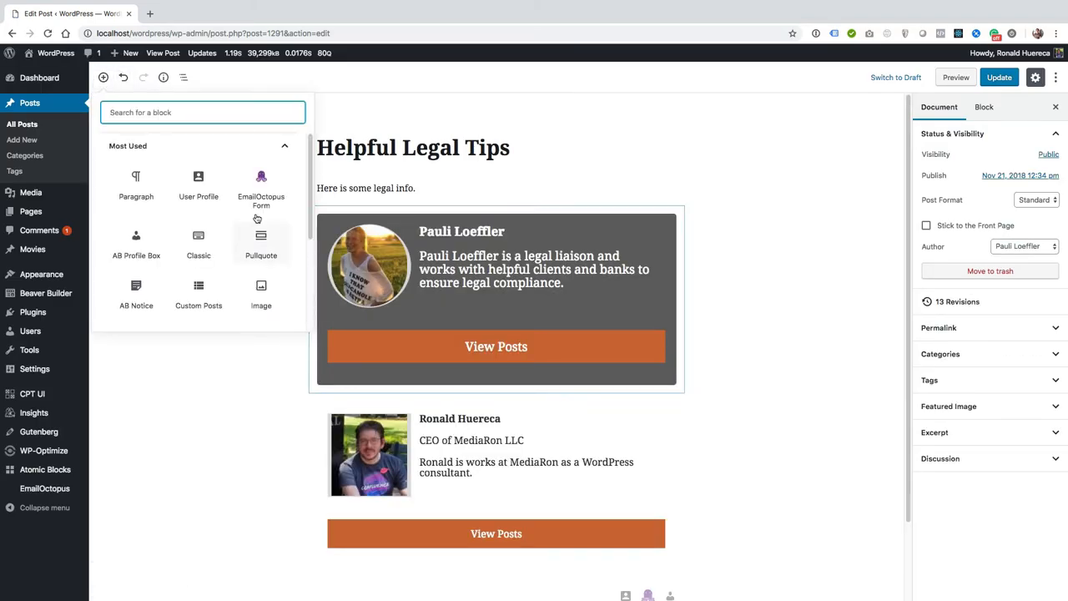
left_click(198, 182)
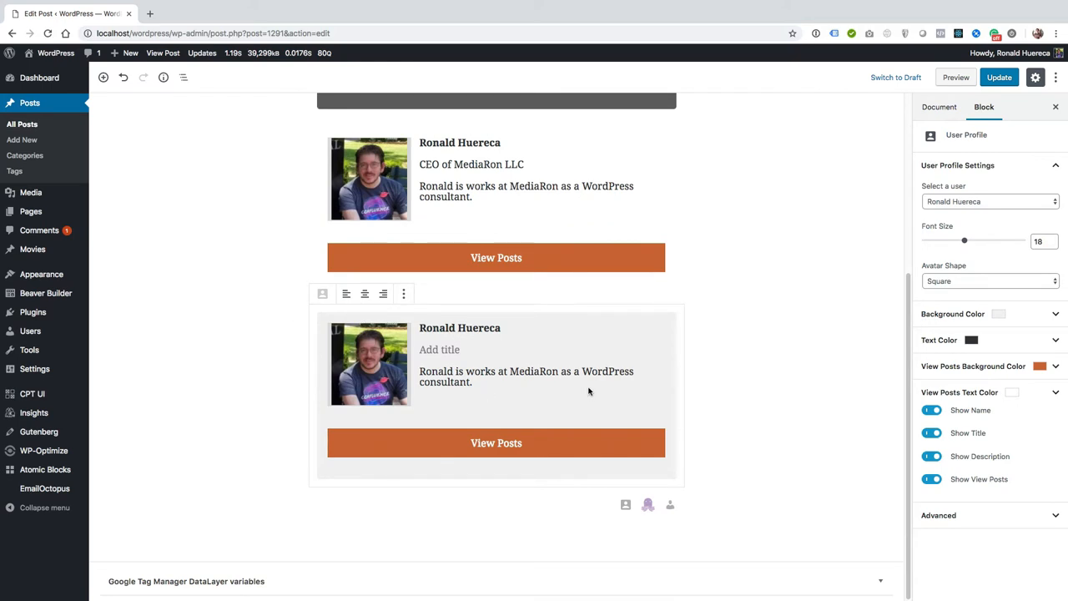
left_click(989, 201)
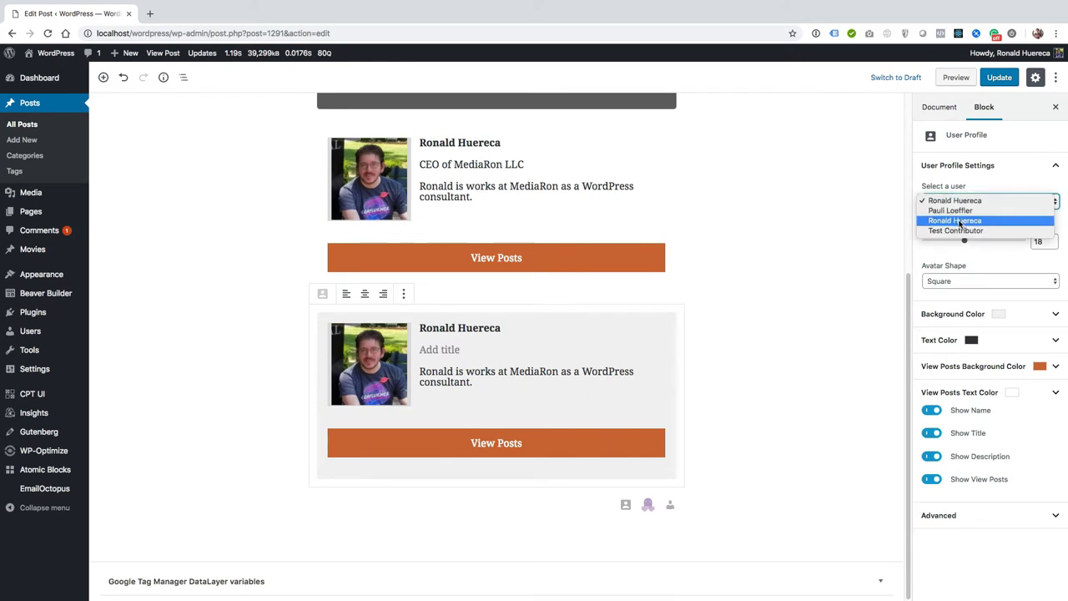
left_click(954, 230)
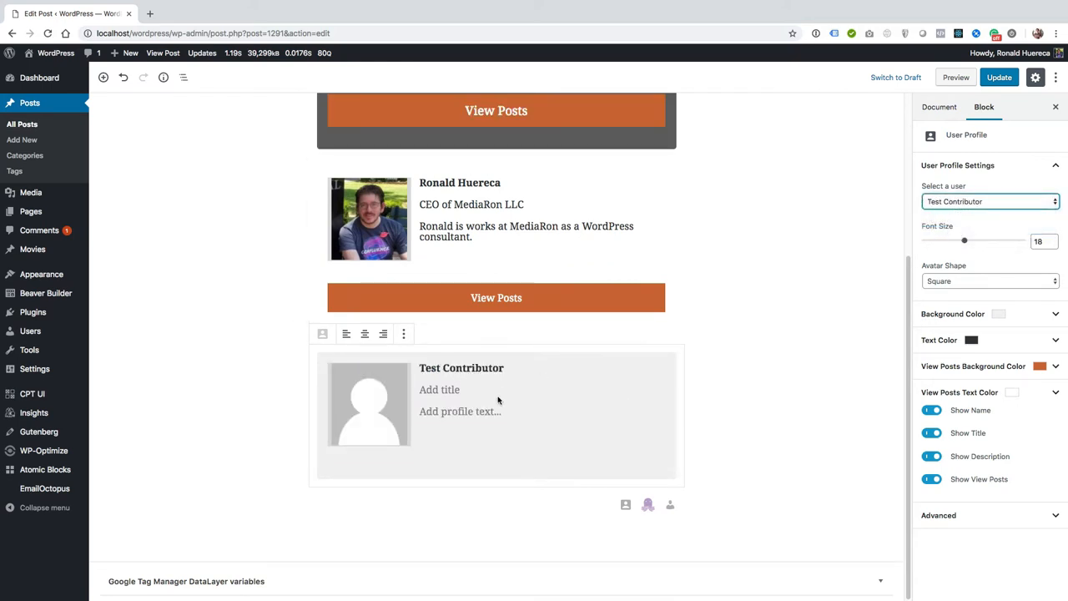
left_click(439, 389)
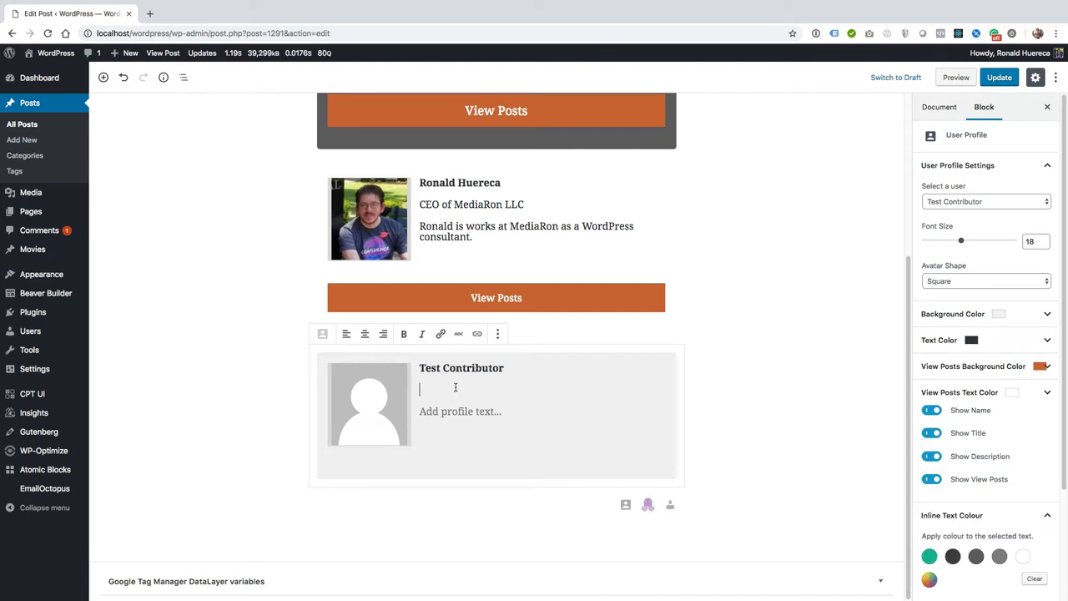
Give Test Contributor the title 'Blog Post Contributor' and profile text 'This is test profile text.'
type("Blog Post")
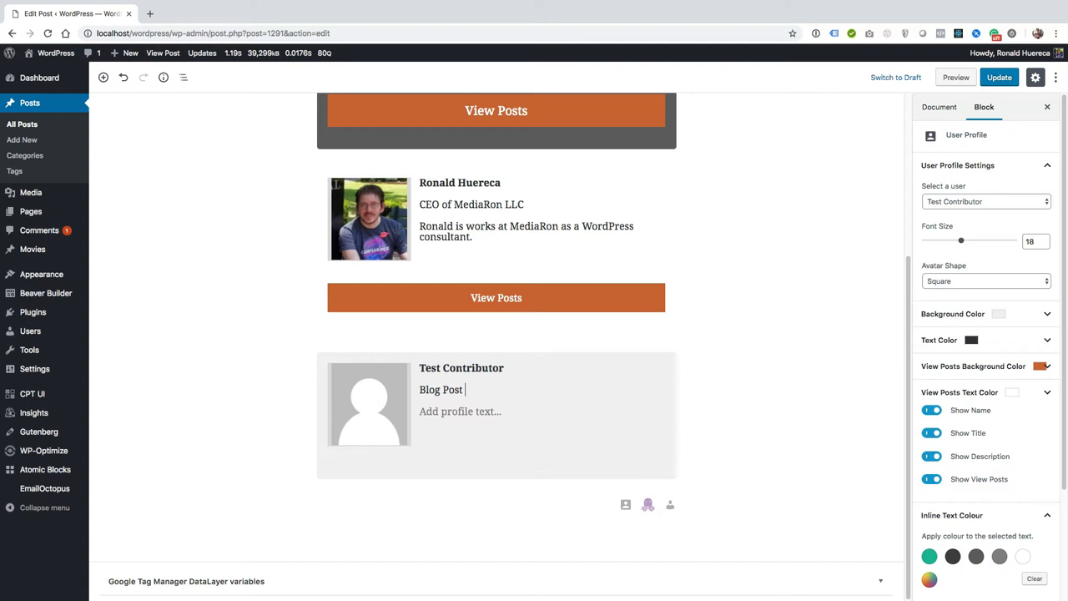
type("Contributor")
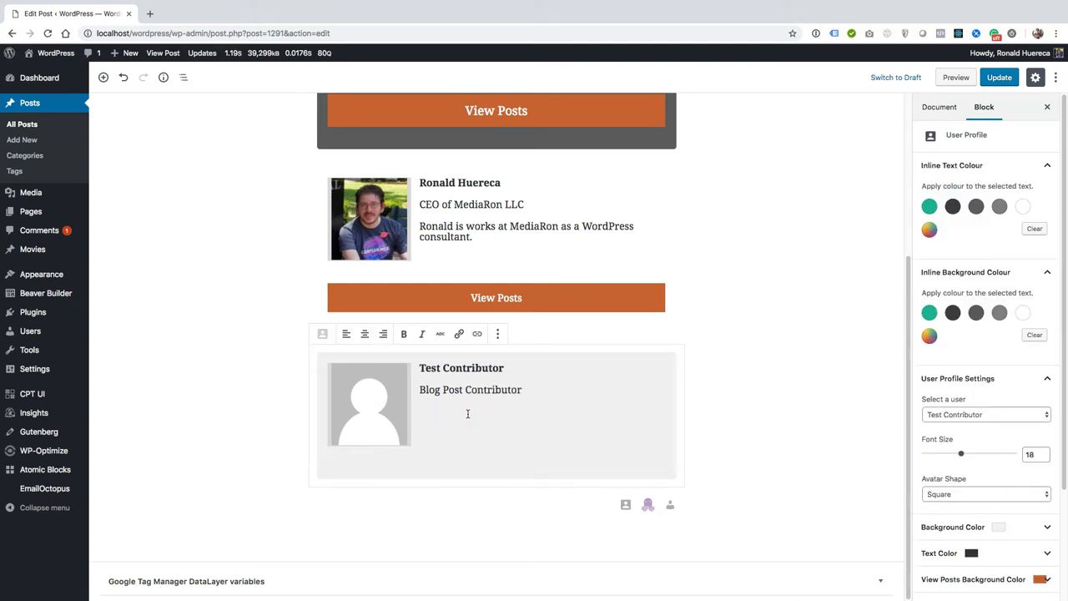
type("This is test")
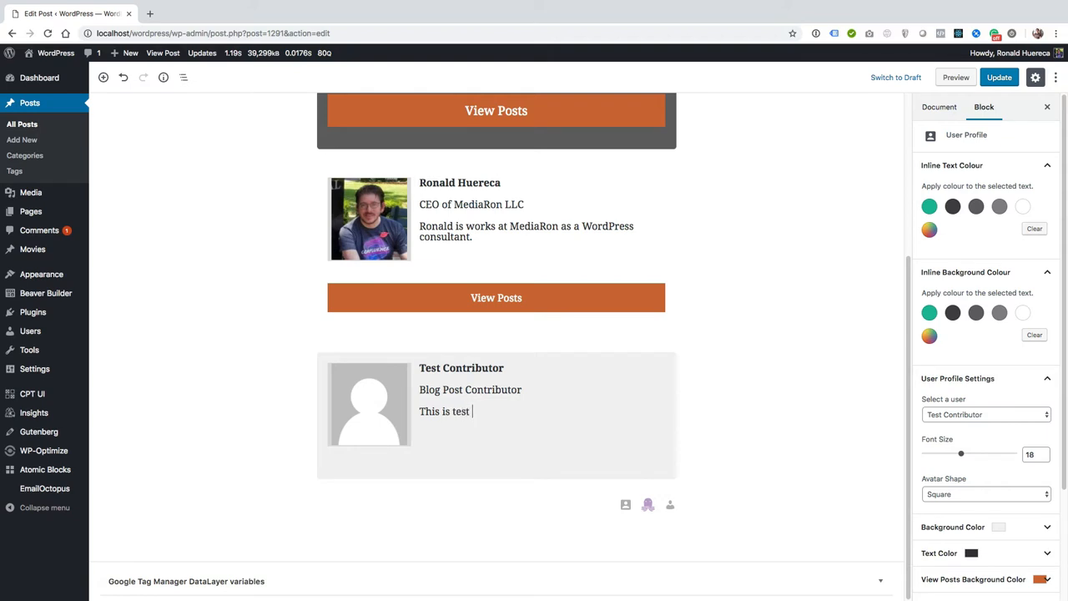
type("profile text.")
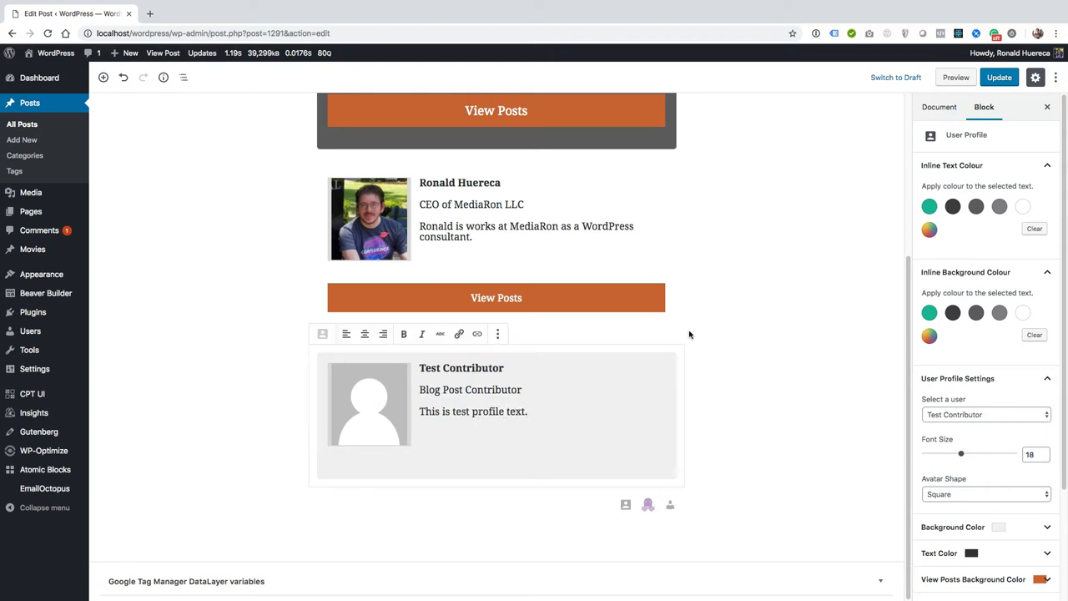
Update the post, view it live, then return to the editor
left_click(999, 77)
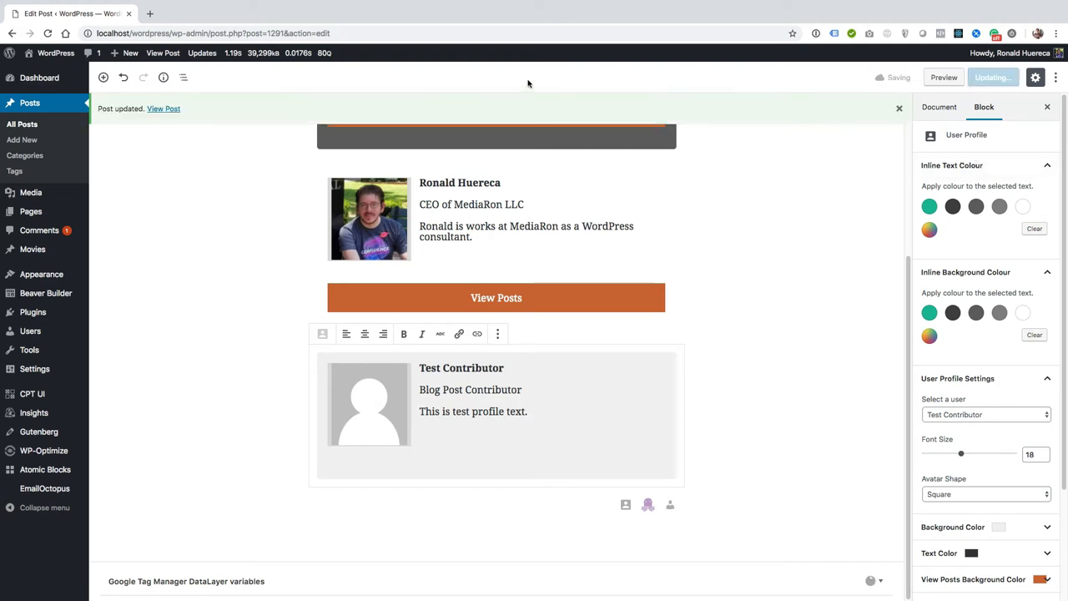
left_click(164, 109)
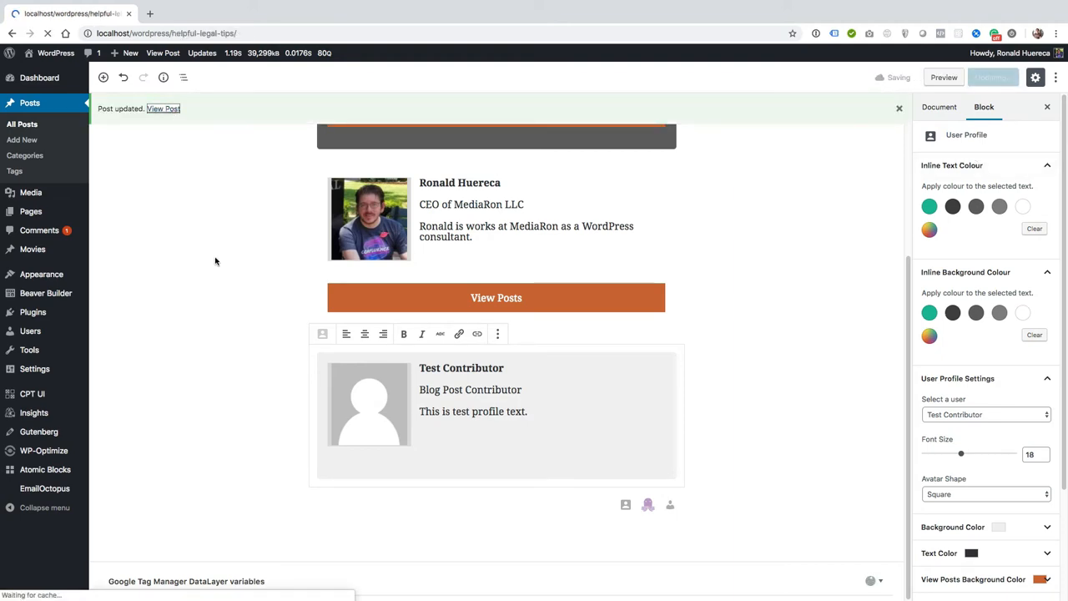
left_click(163, 108)
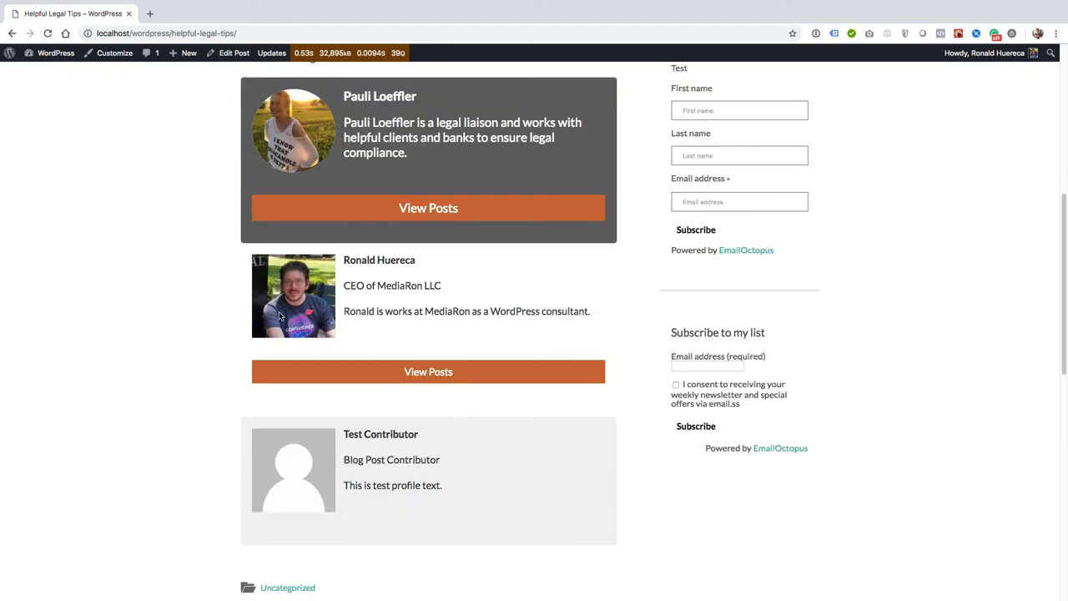
mouse_move(317, 448)
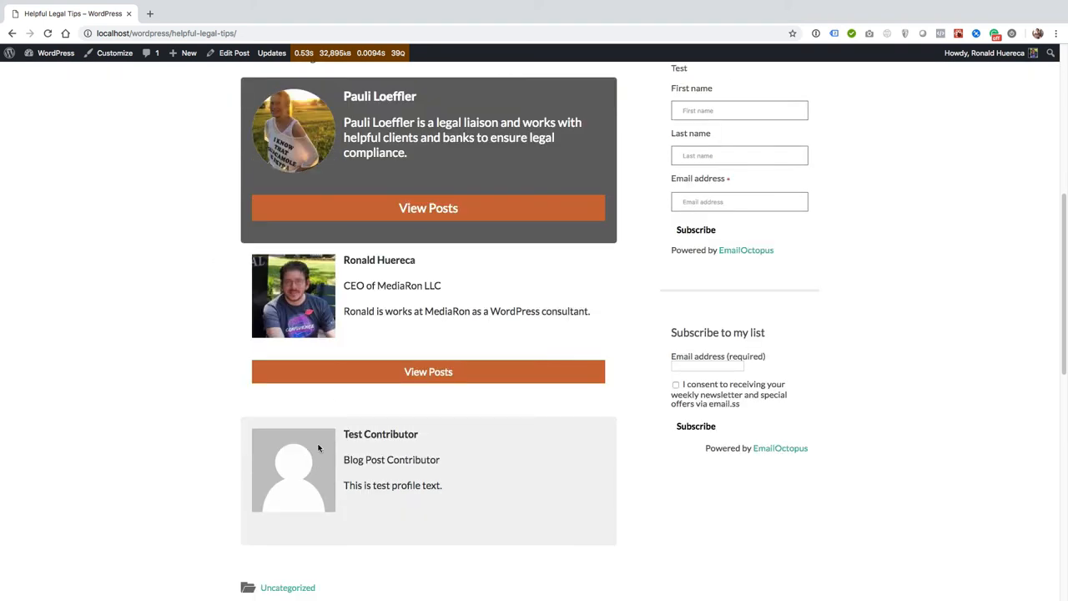
left_click(234, 53)
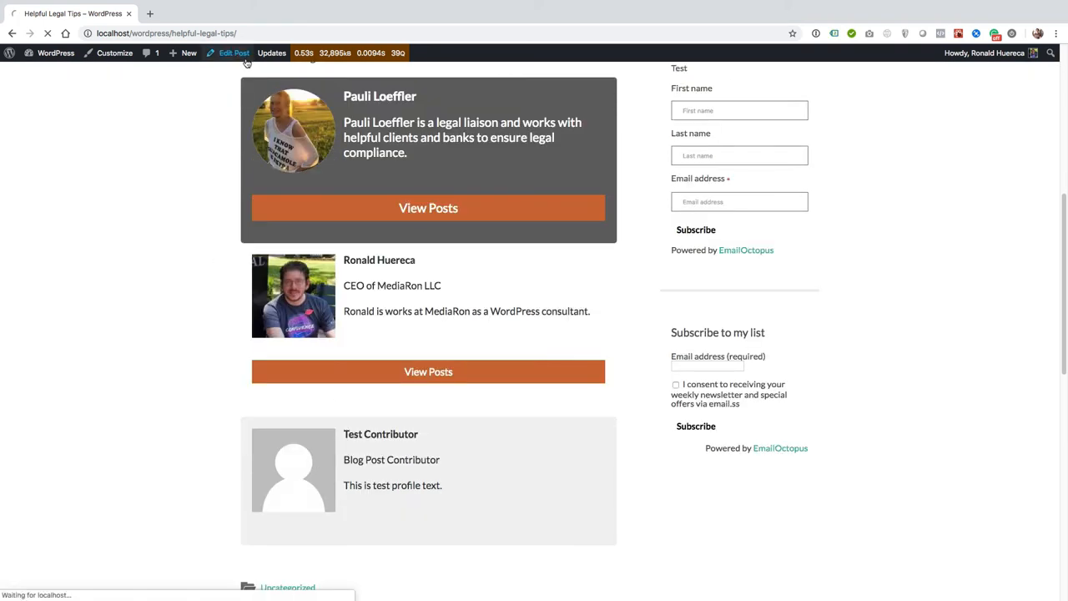
Pick the Easy Updates Manager image as Test Contributor's avatar and update the post
left_click(234, 52)
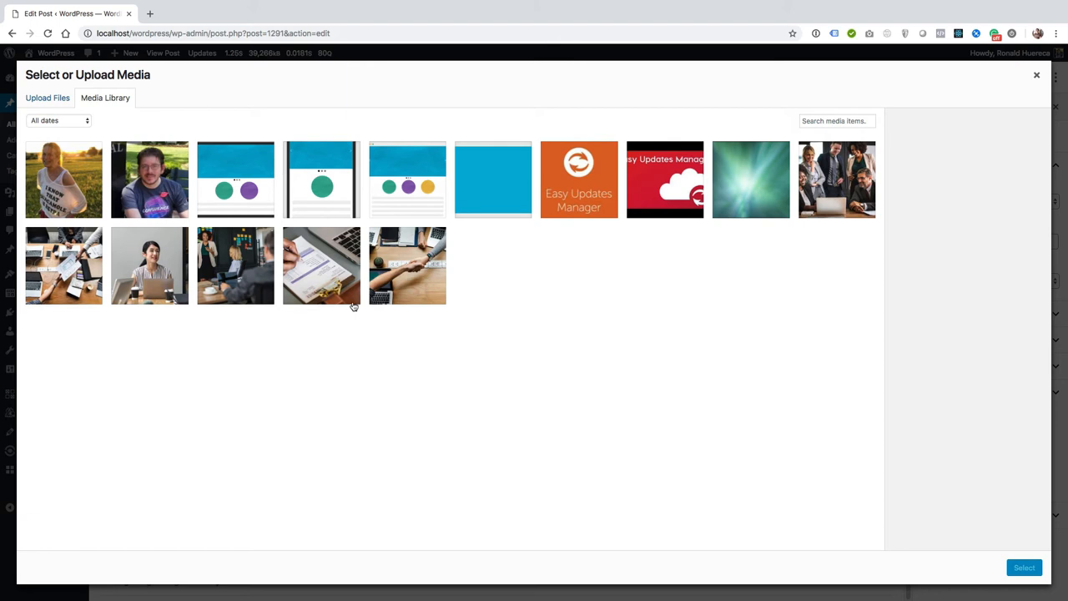
left_click(578, 179)
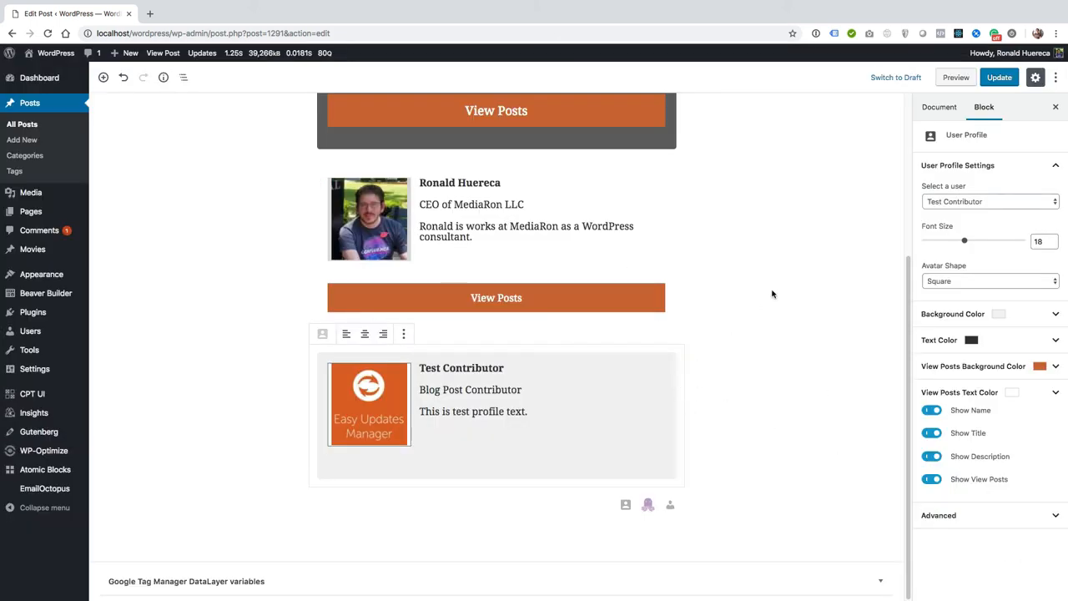
left_click(999, 77)
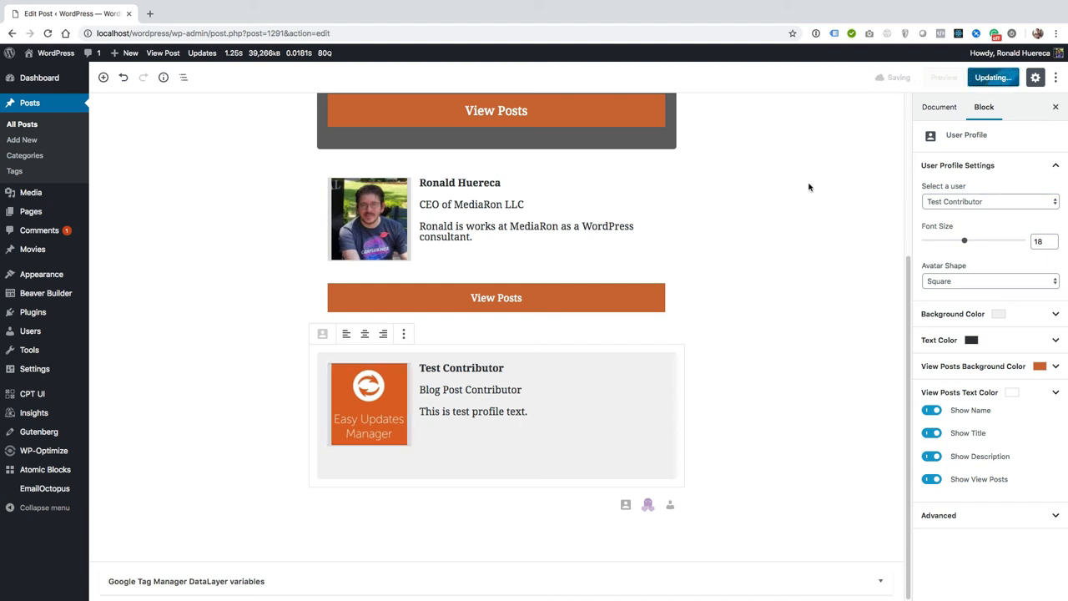
left_click(992, 77)
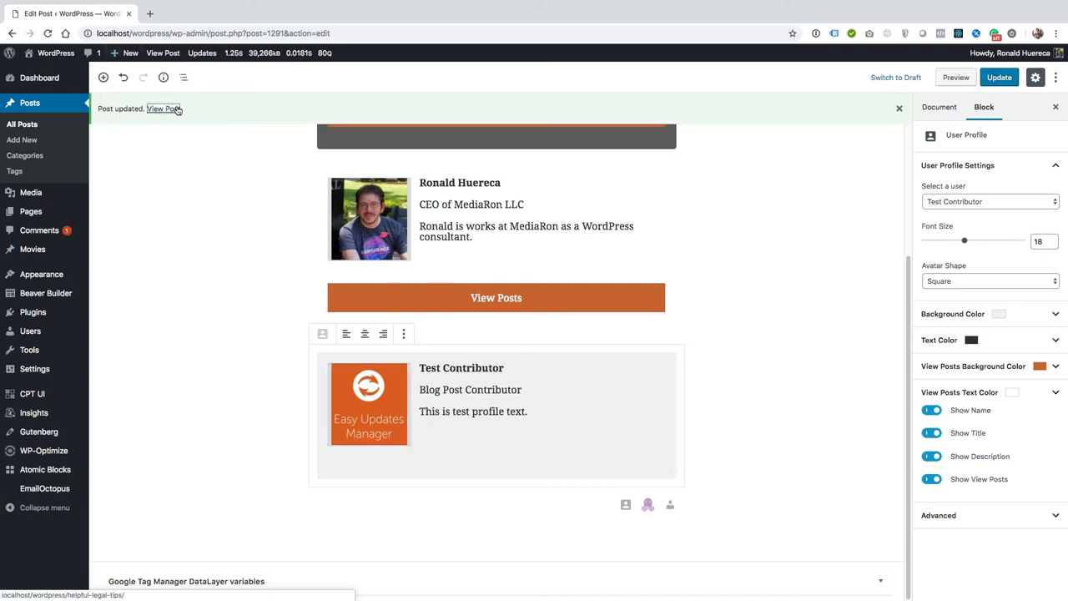
View the live post and scroll to Test Contributor's card with the new avatar
left_click(164, 109)
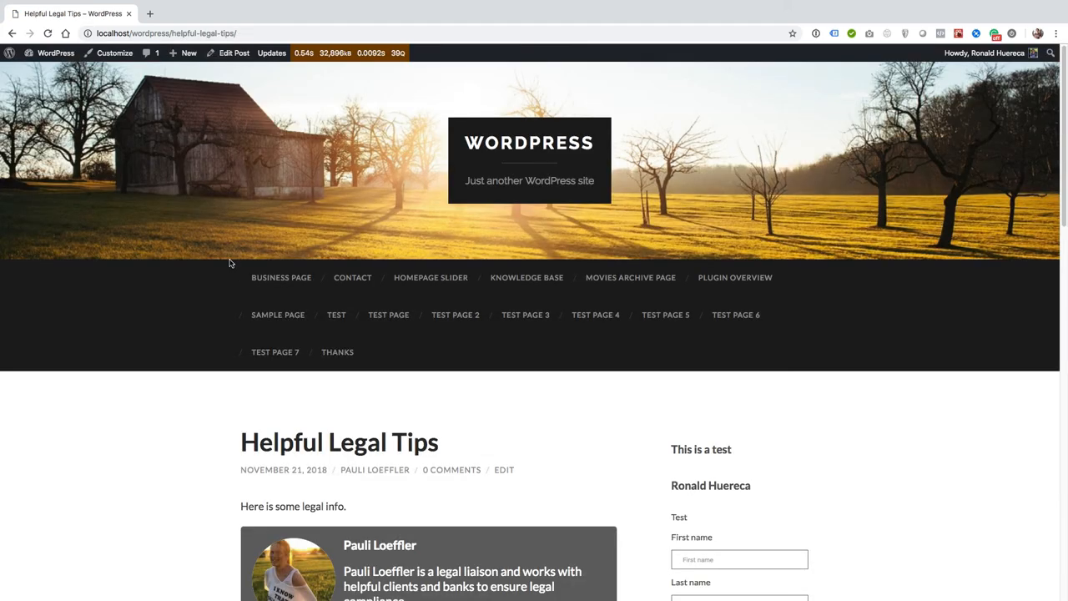
scroll("down", 3)
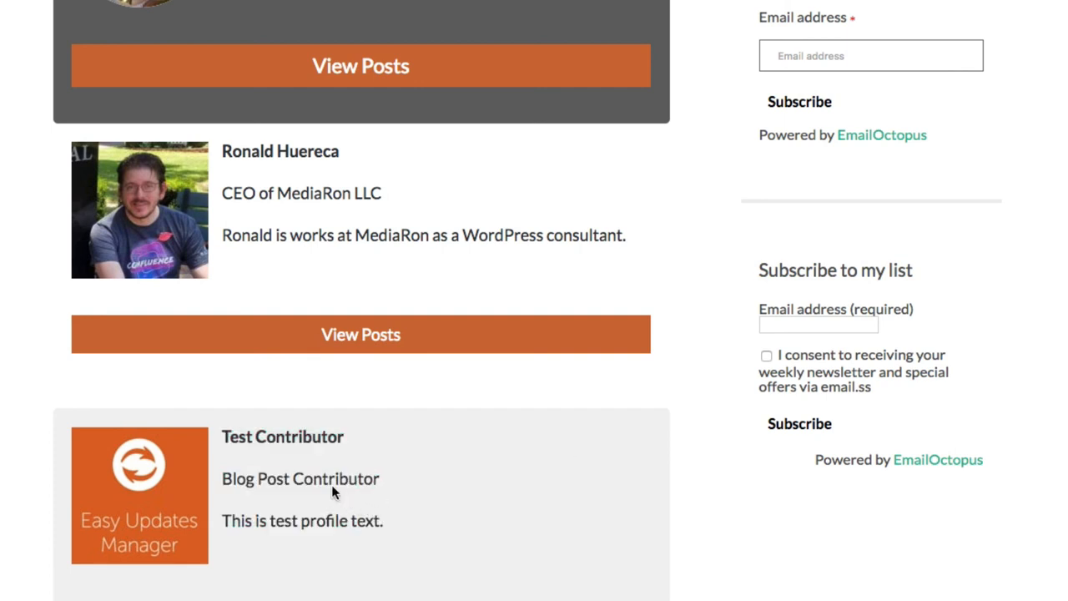
mouse_move(333, 493)
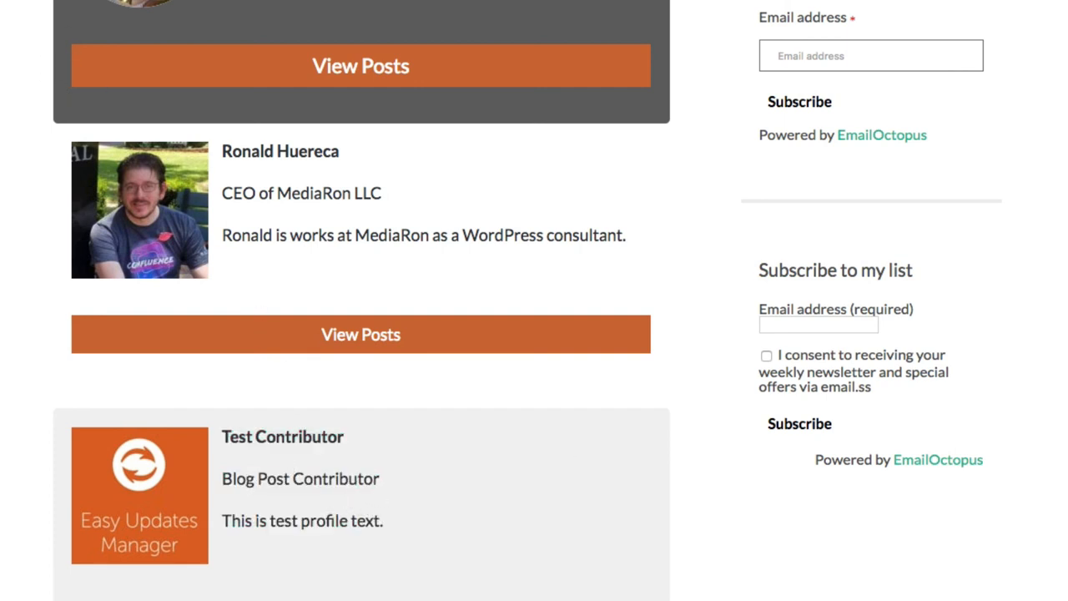
scroll("up", 3)
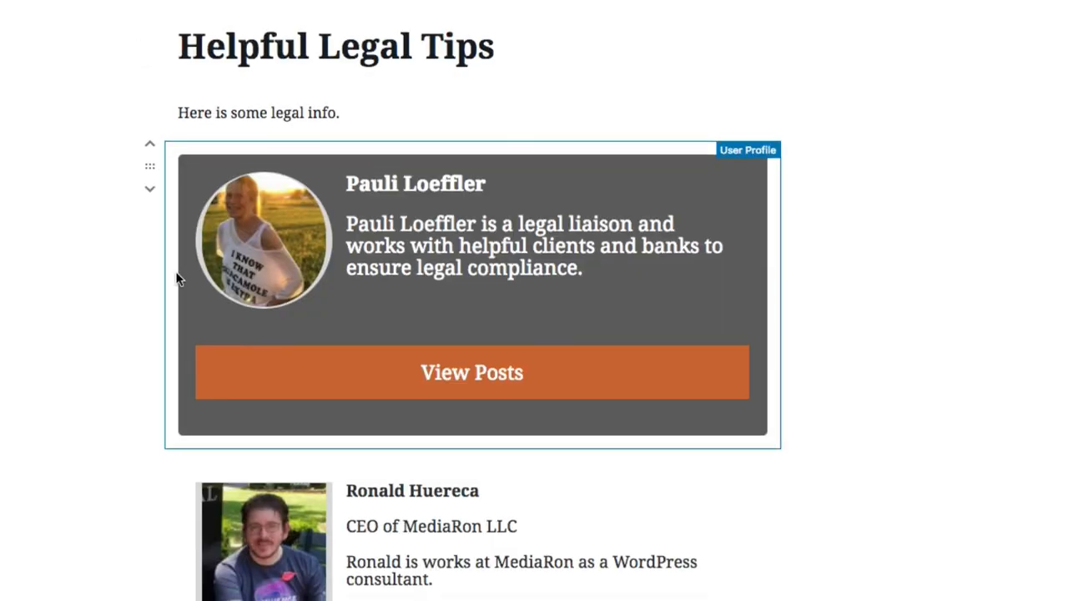
scroll("down", 3)
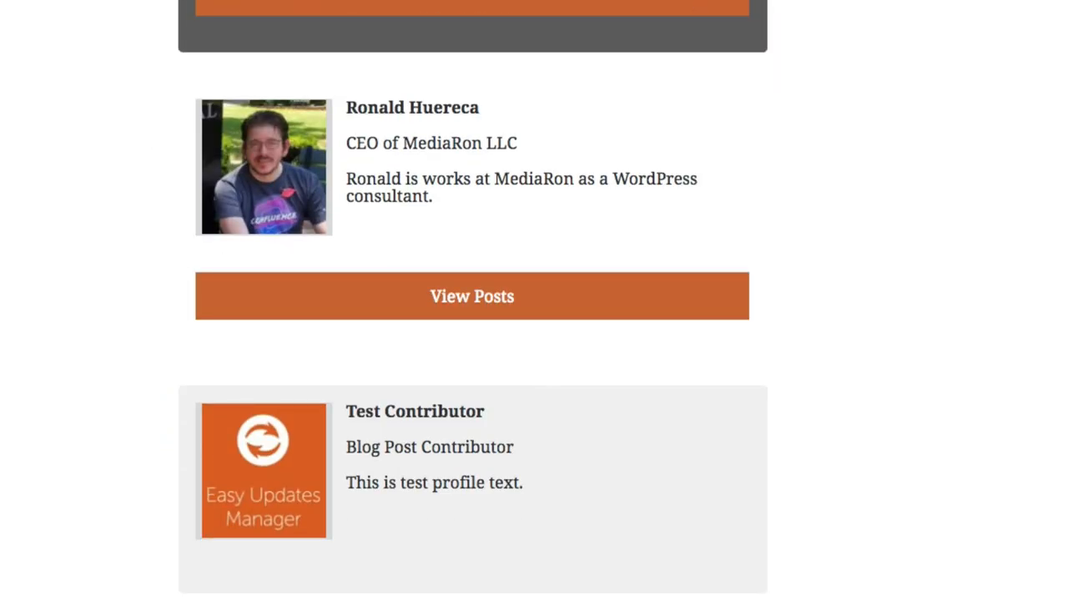